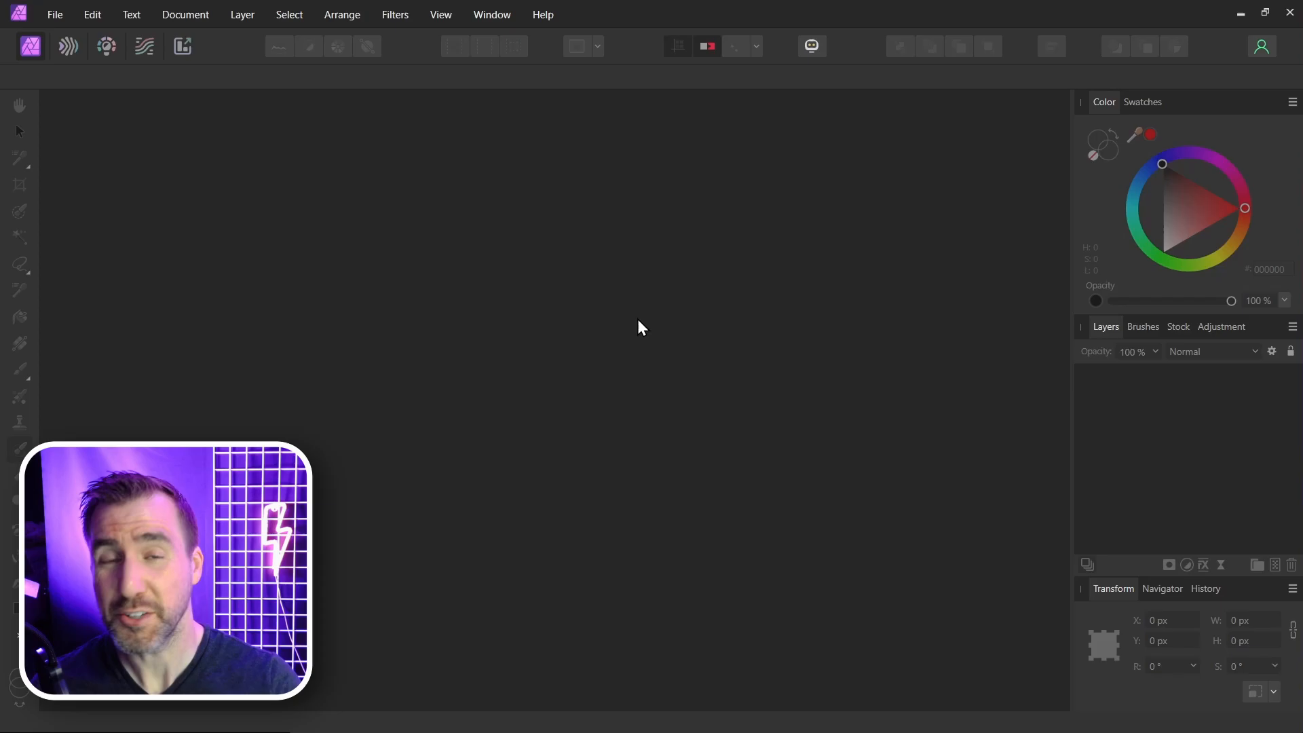
Create a new blank document 3000 px wide by 2000 px tall via File > New
{"action": "left_click", "coordinate": [54, 13]}
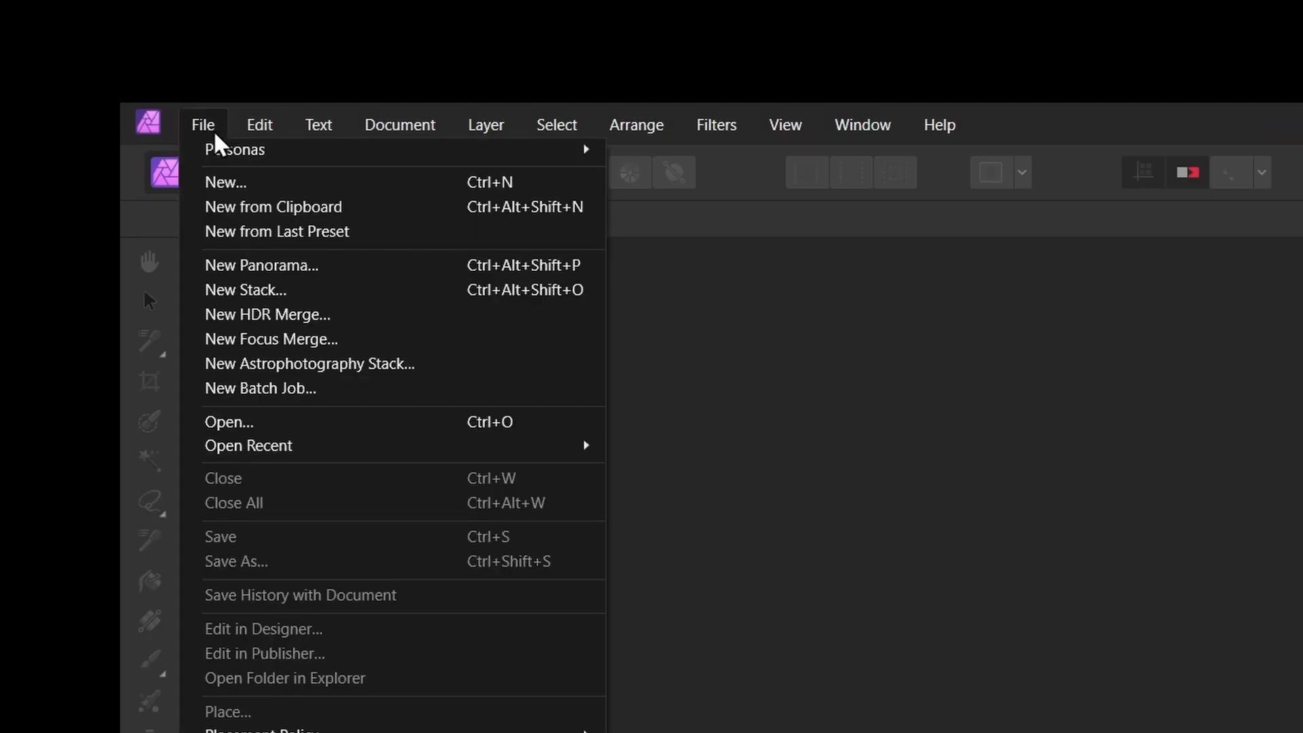
{"action": "left_click", "coordinate": [225, 182]}
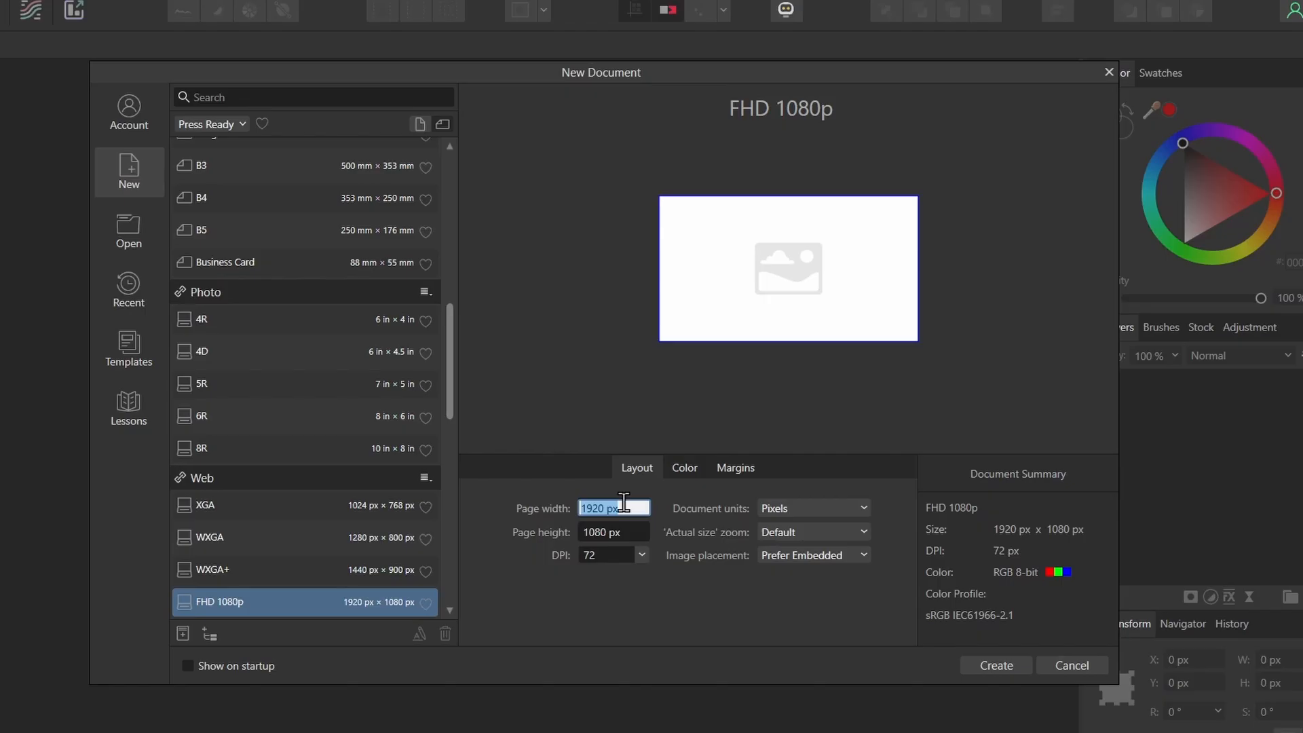
{"action": "type", "text": "3000"}
{"action": "left_click", "coordinate": [614, 532]}
{"action": "type", "text": "2000"}
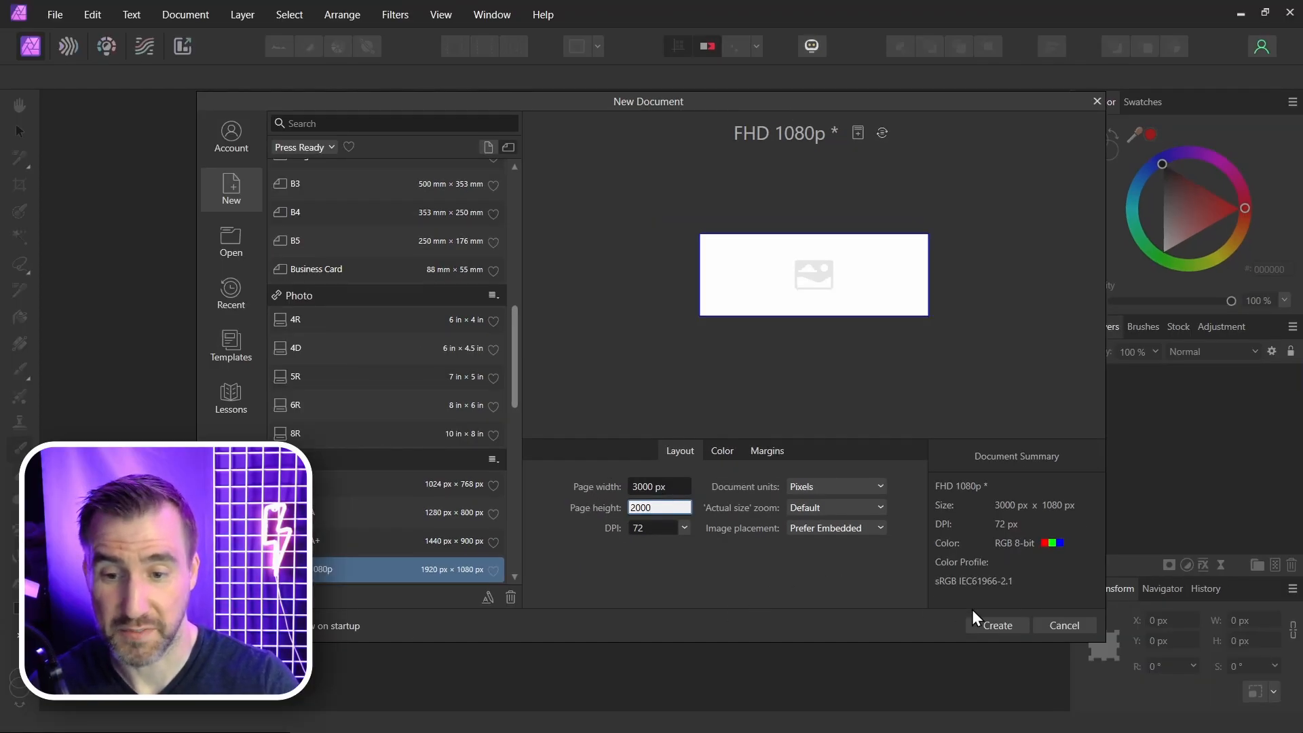
{"action": "left_click", "coordinate": [997, 625]}
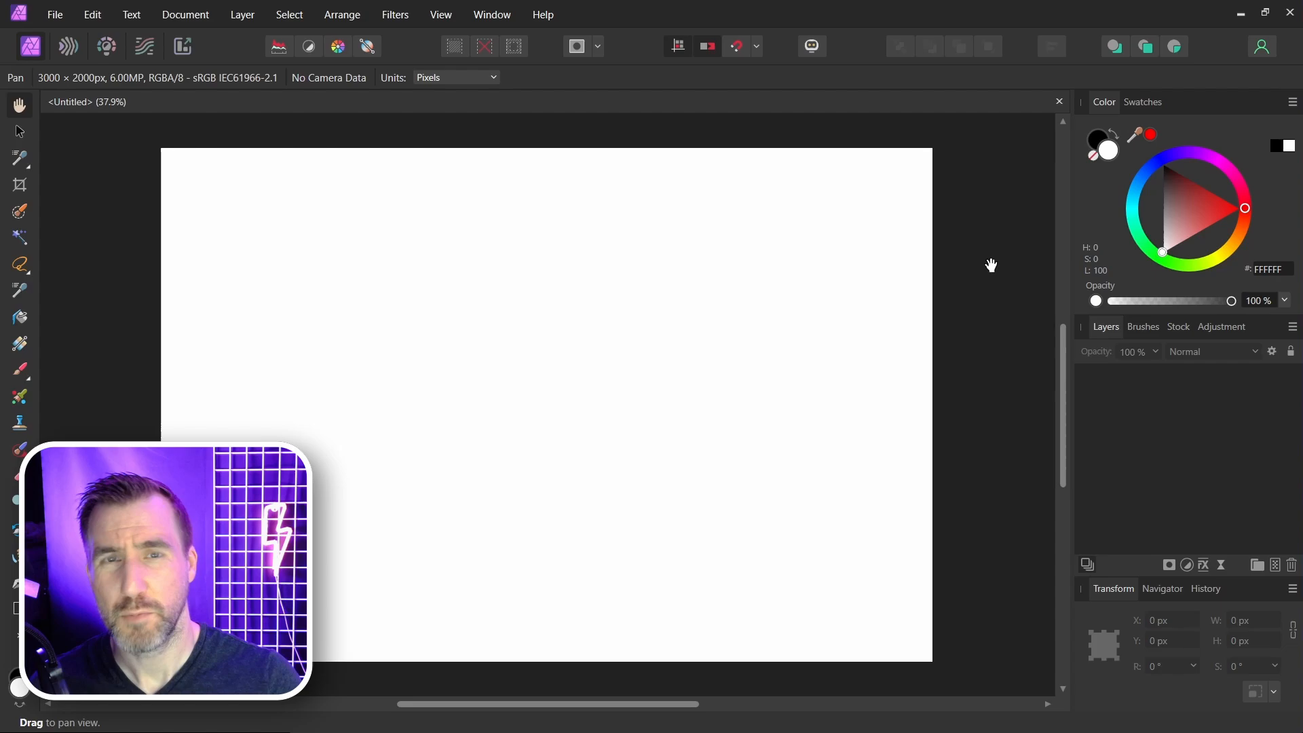
{"action": "mouse_move", "coordinate": [999, 276]}
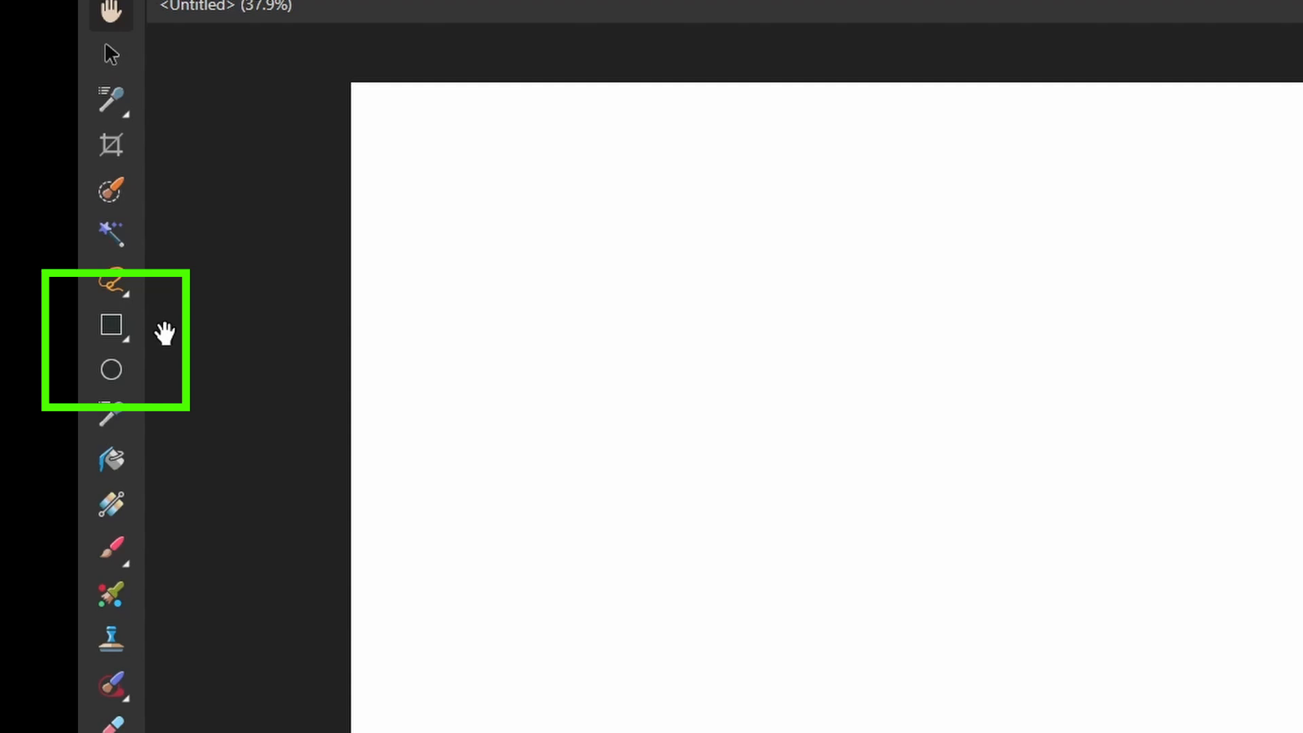
Choose the Rectangle Tool from the shape tools flyout
{"action": "left_click", "coordinate": [109, 324]}
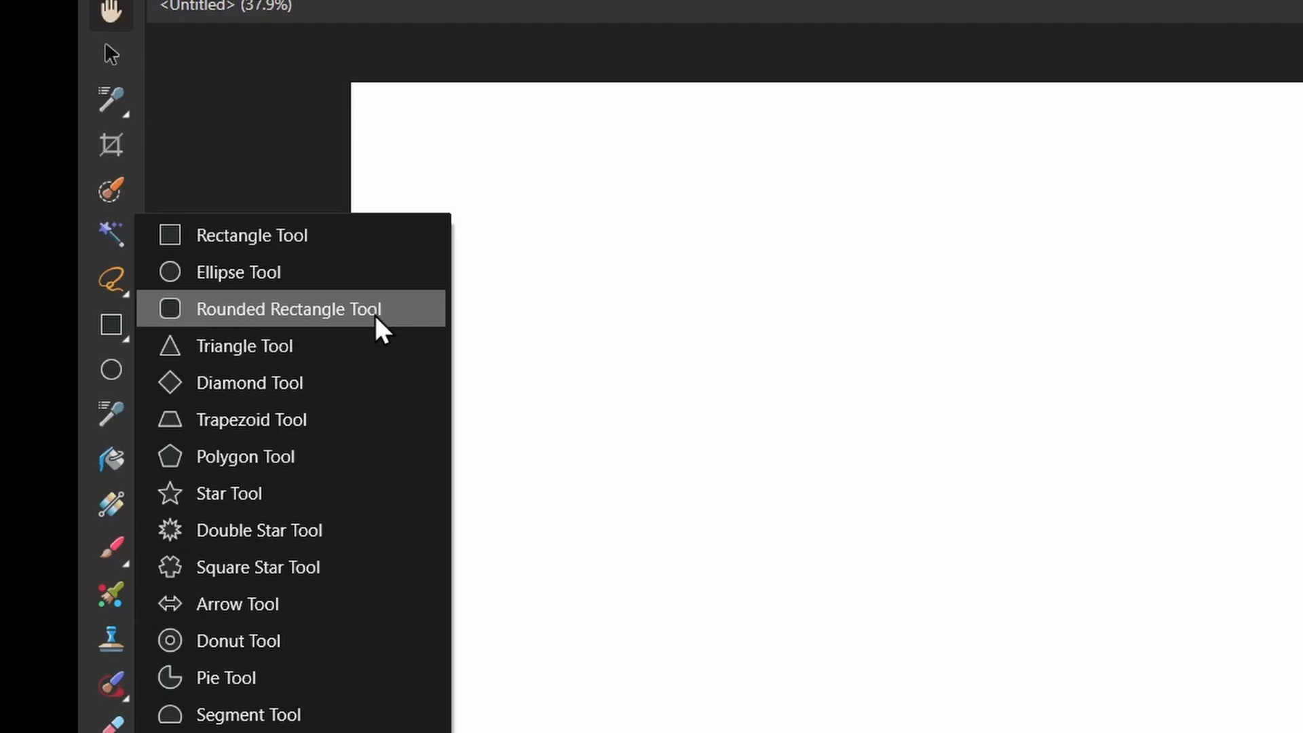
{"action": "mouse_move", "coordinate": [299, 250]}
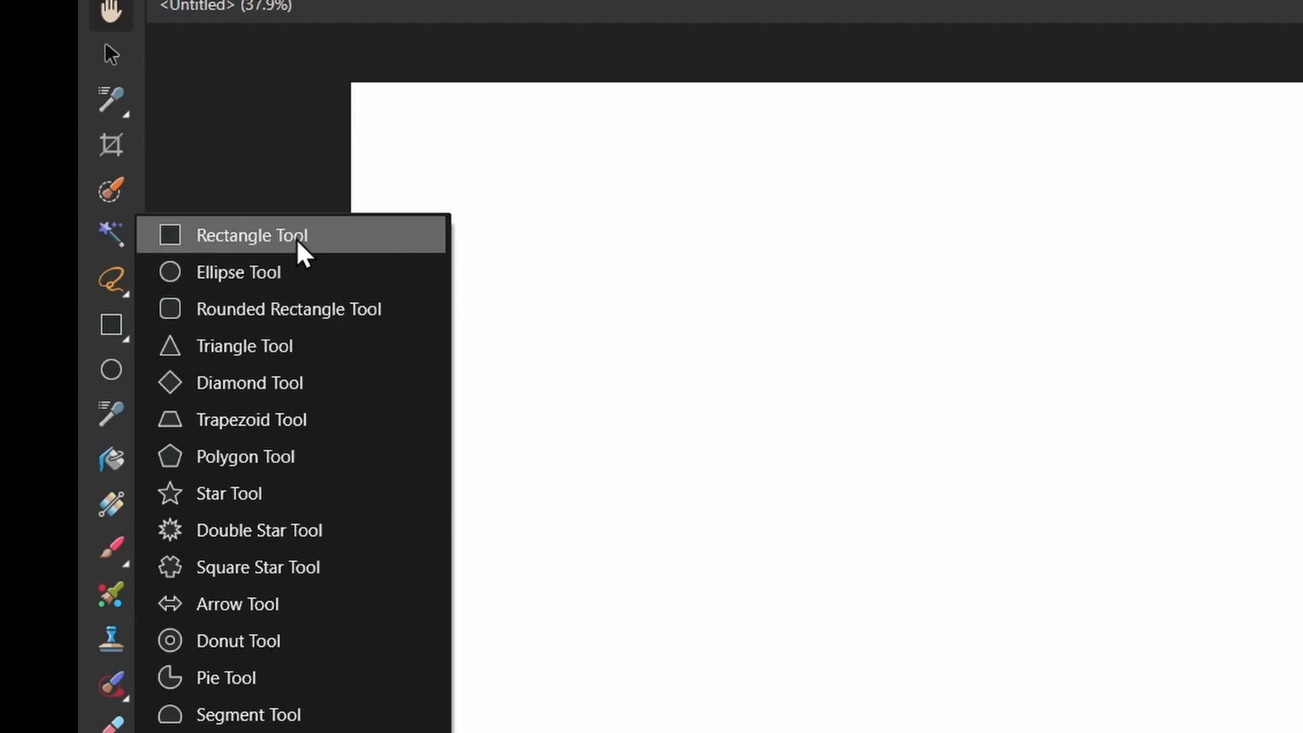
{"action": "left_click", "coordinate": [253, 235]}
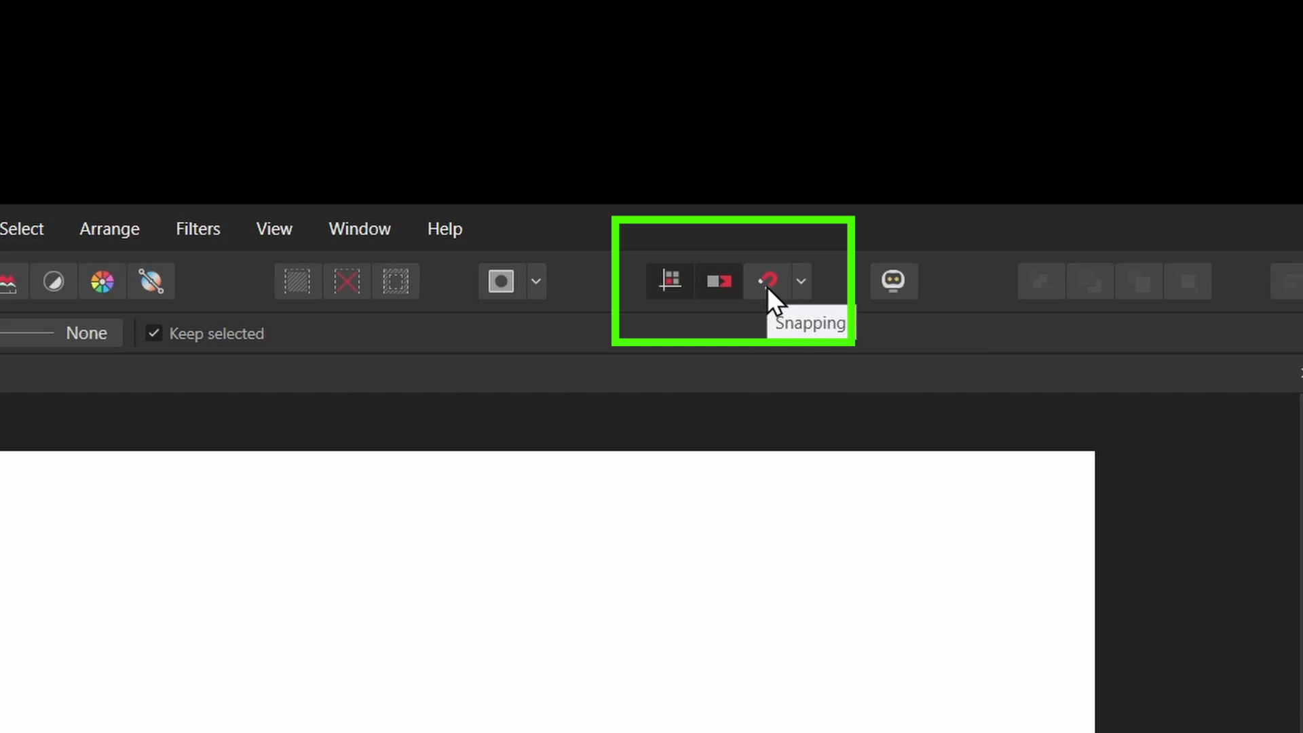
{"action": "mouse_move", "coordinate": [752, 327]}
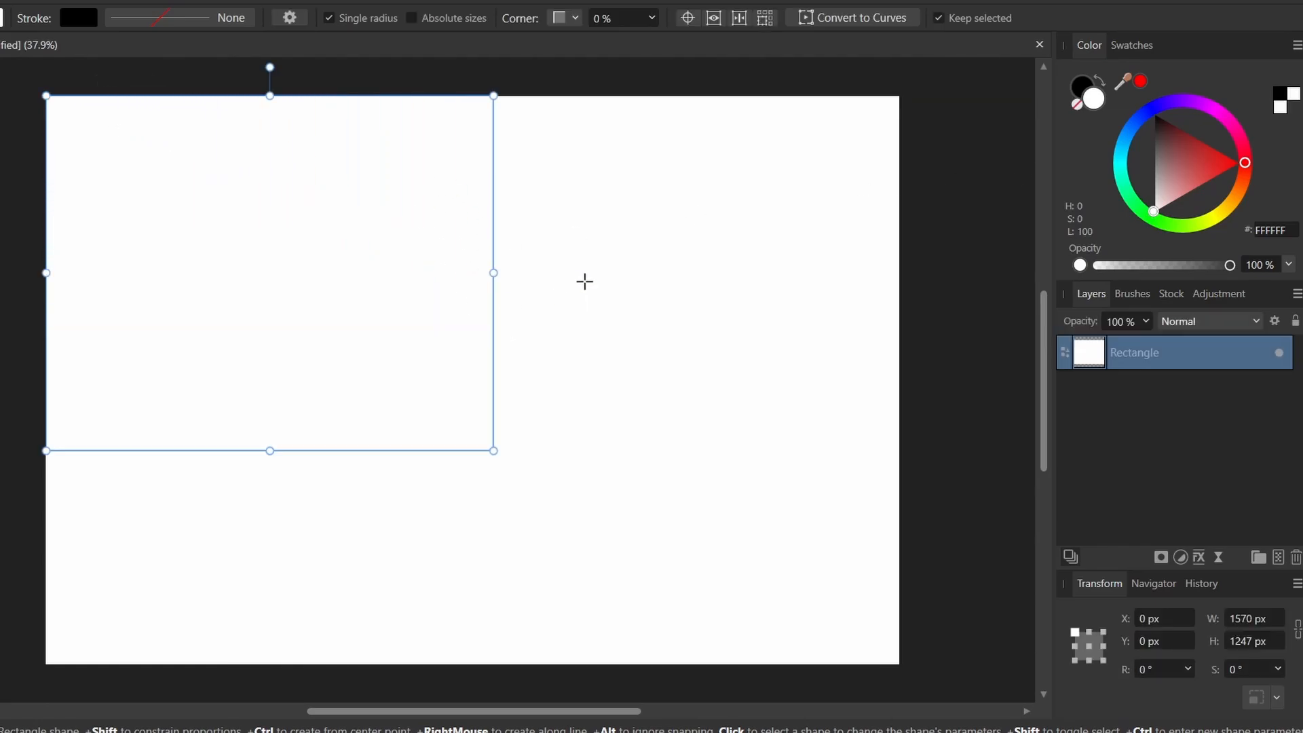
Draw a red rectangle for the first quarter and stretch it to size
{"action": "left_click", "coordinate": [1207, 160]}
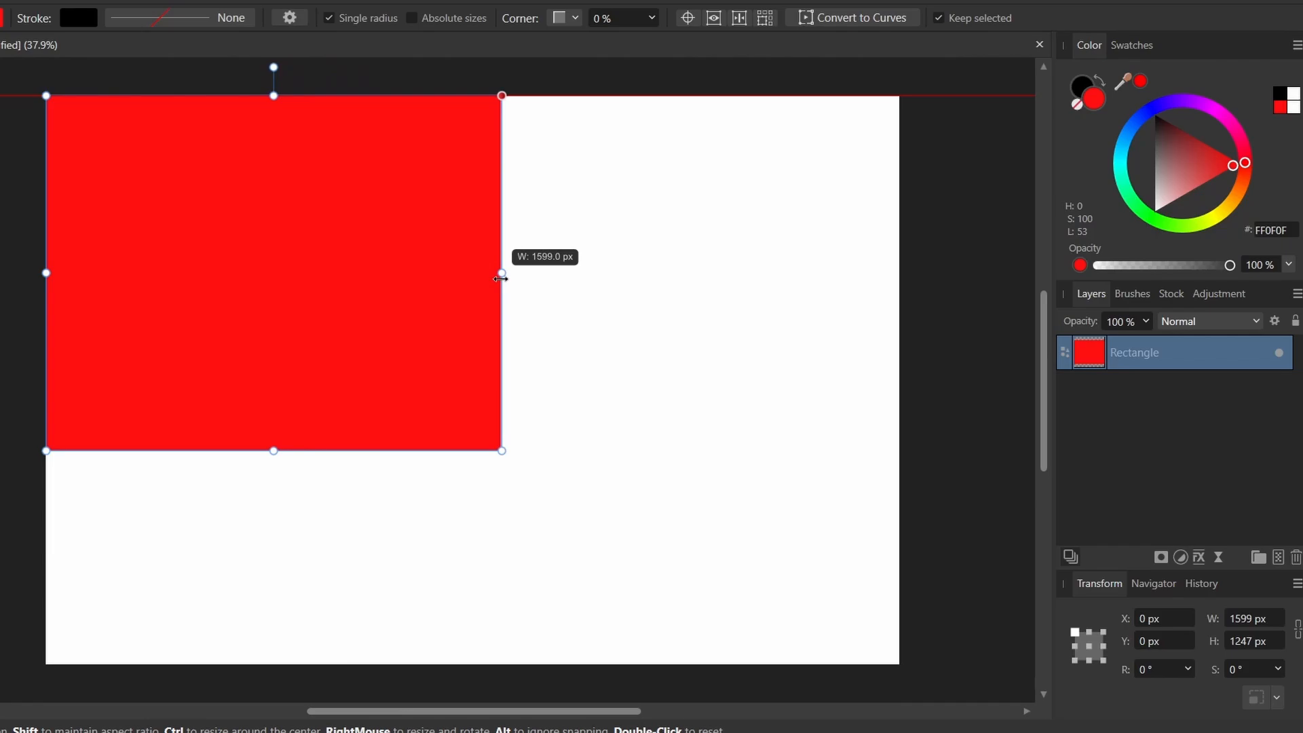
{"action": "left_click_drag", "start_coordinate": [501, 273], "coordinate": [473, 273]}
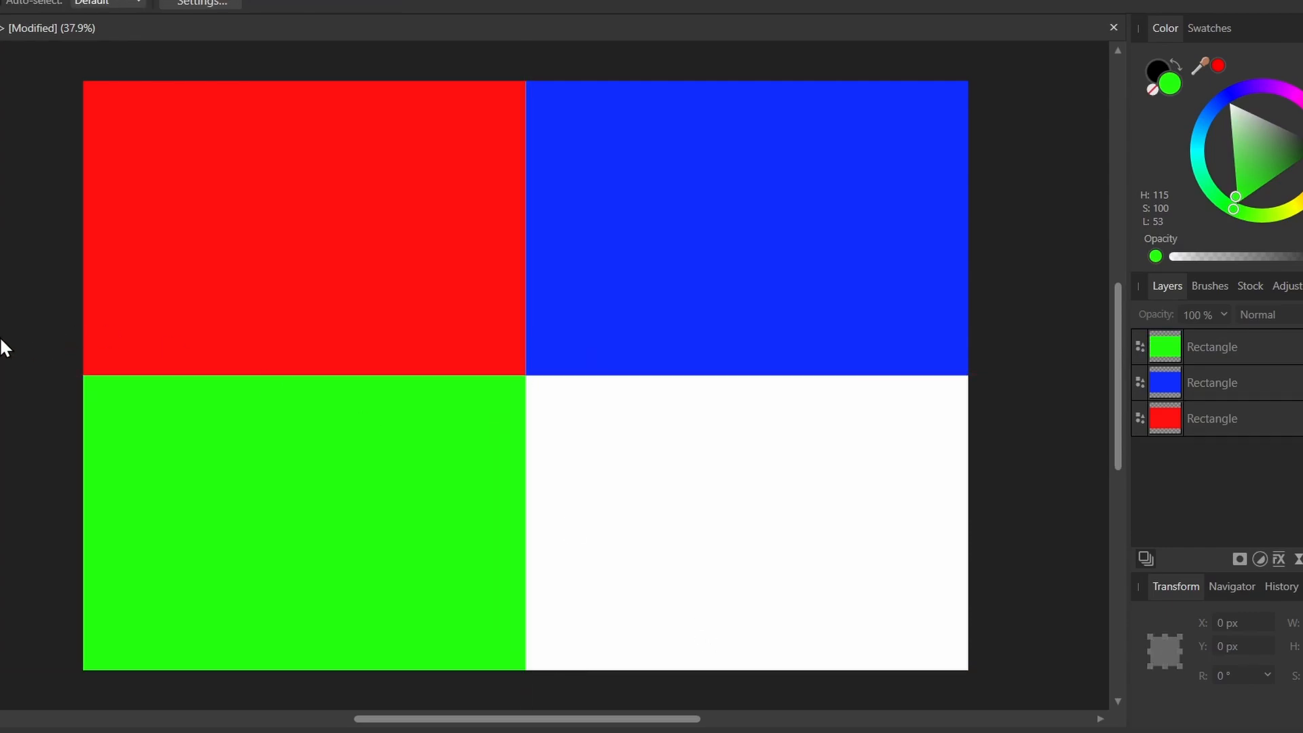
{"action": "left_click", "coordinate": [1284, 91]}
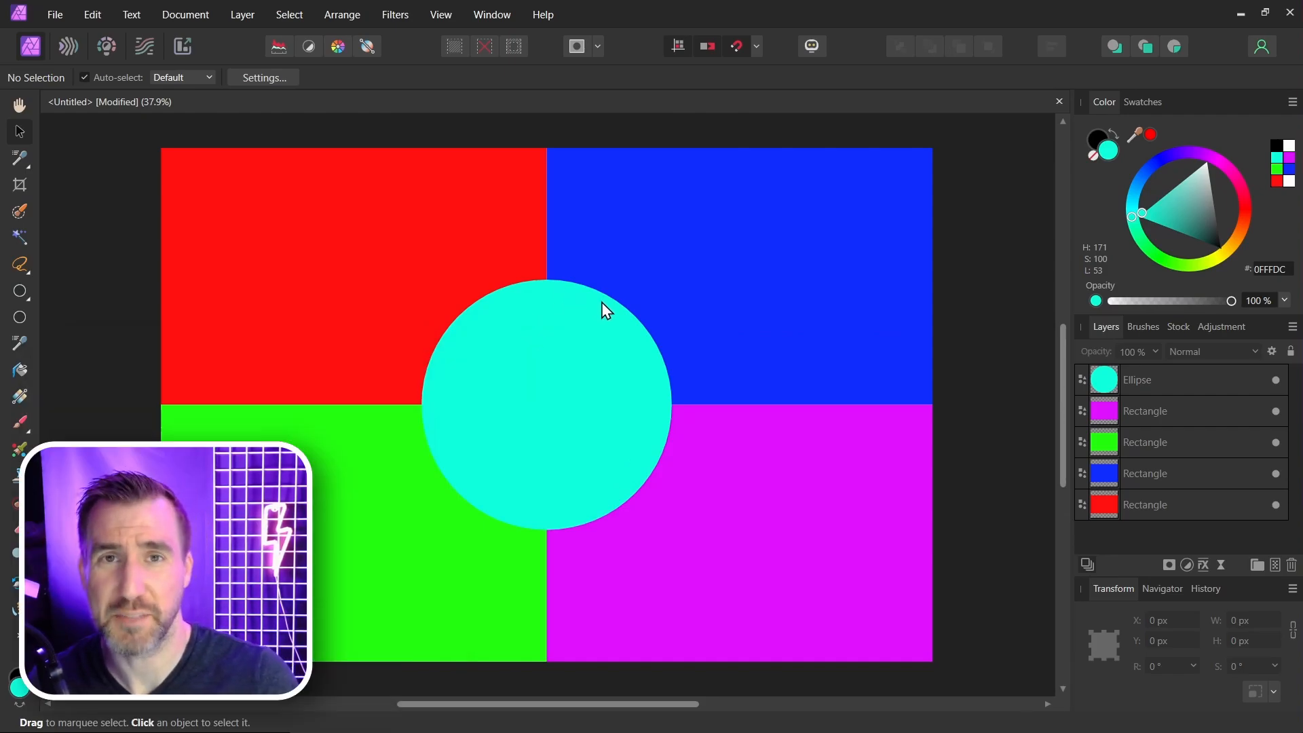
Load the five collage photos through File > Place, ready for placement
{"action": "left_click", "coordinate": [54, 13]}
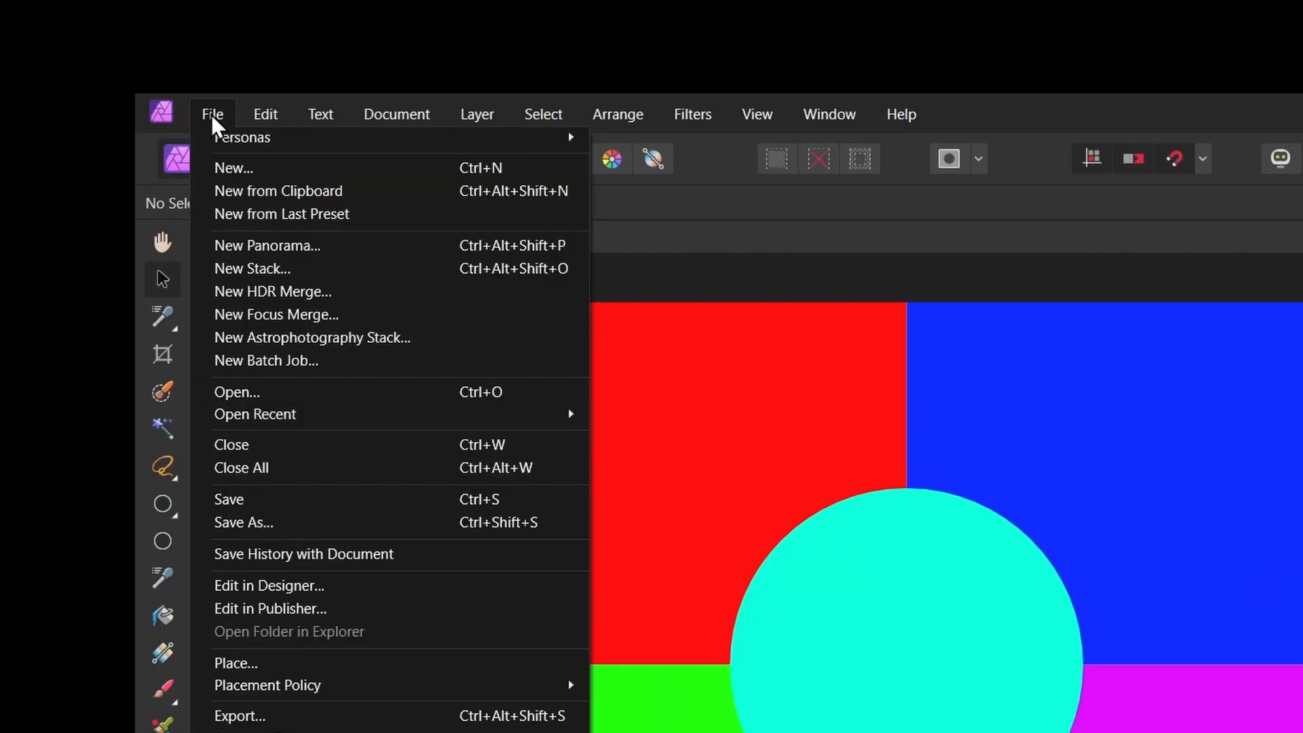
{"action": "left_click", "coordinate": [236, 392]}
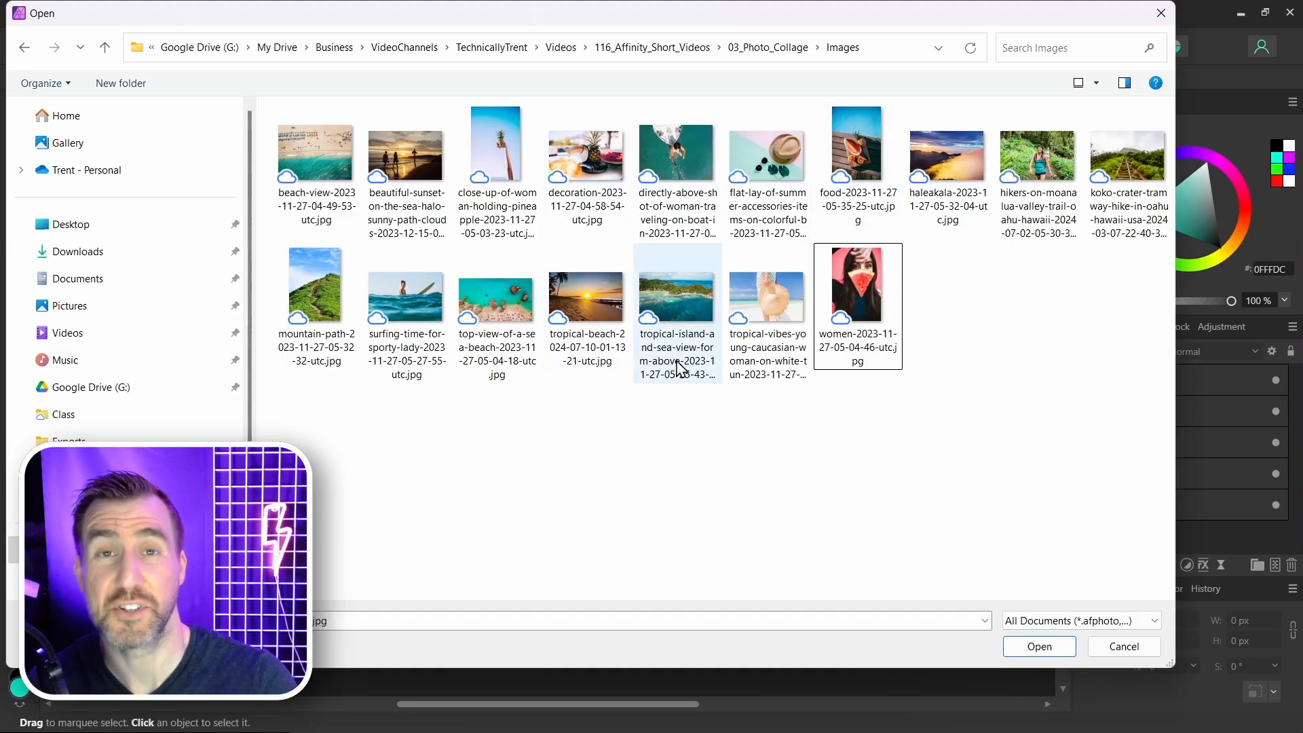
{"action": "left_click", "coordinate": [1037, 153]}
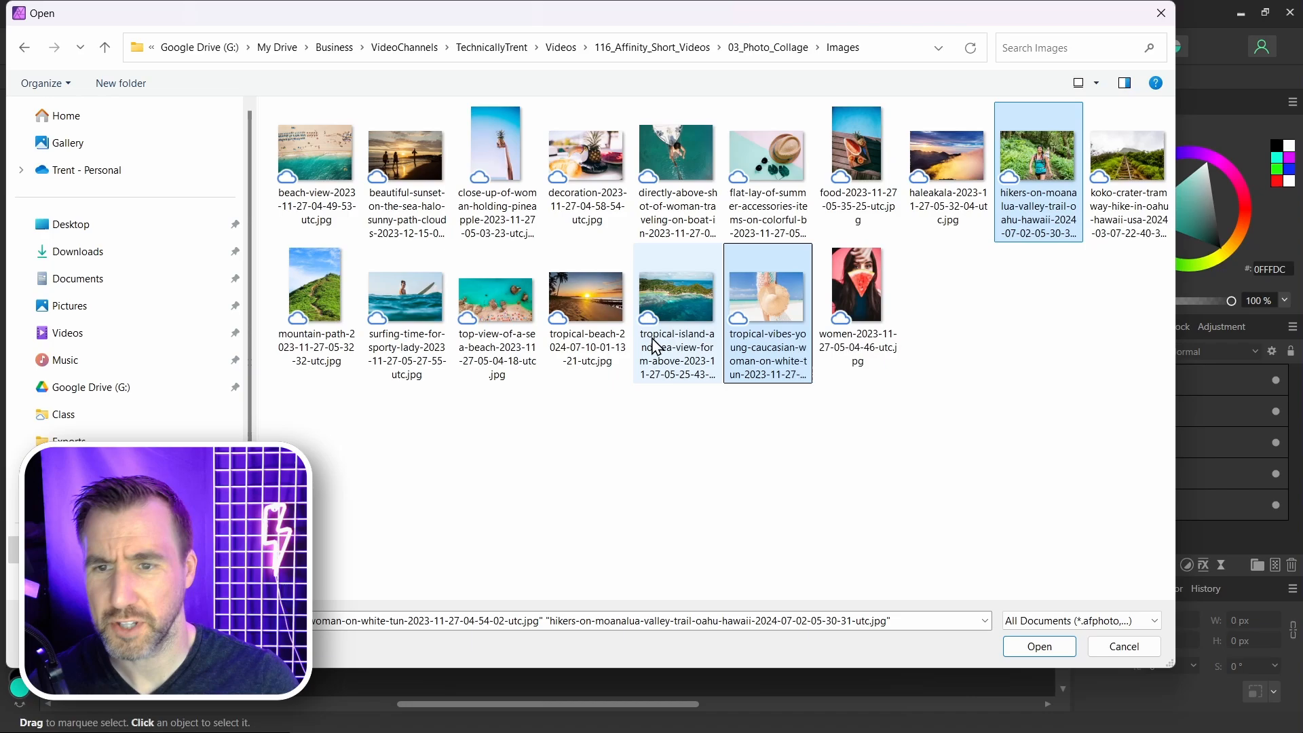
{"action": "left_click", "coordinate": [856, 155]}
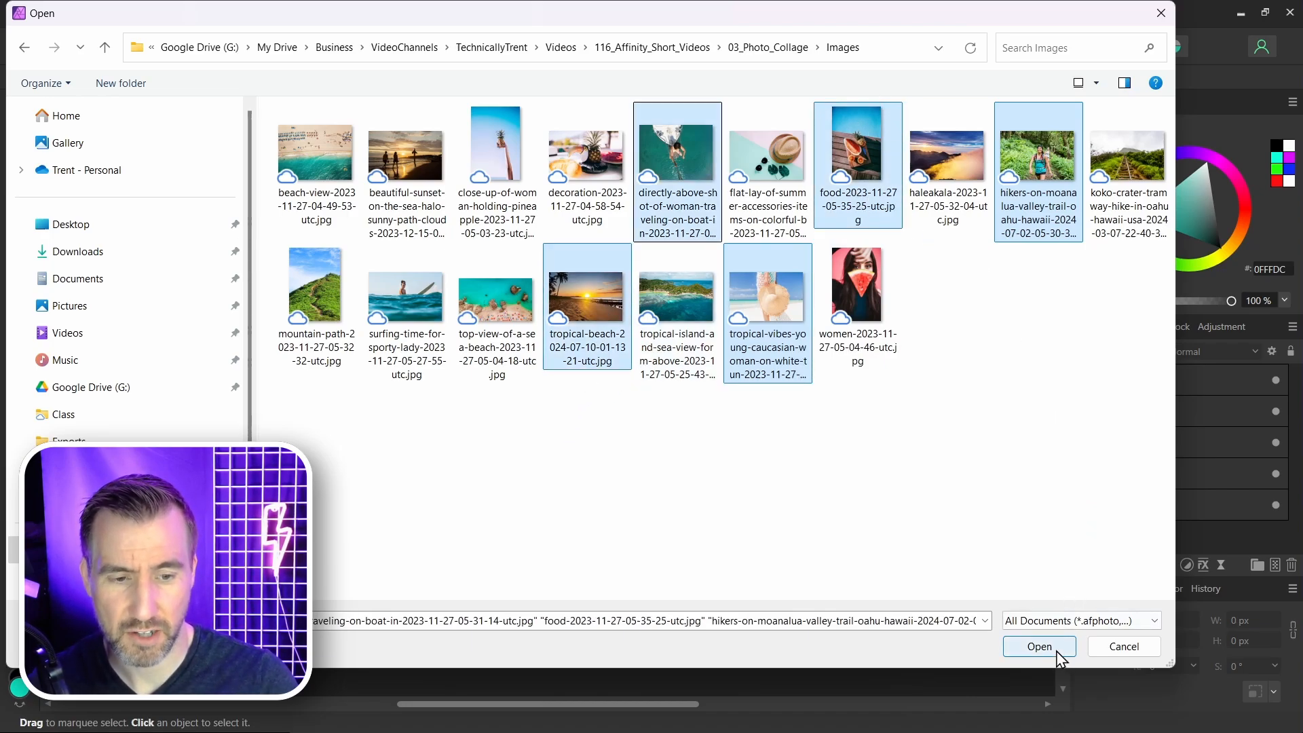
{"action": "left_click", "coordinate": [1039, 646]}
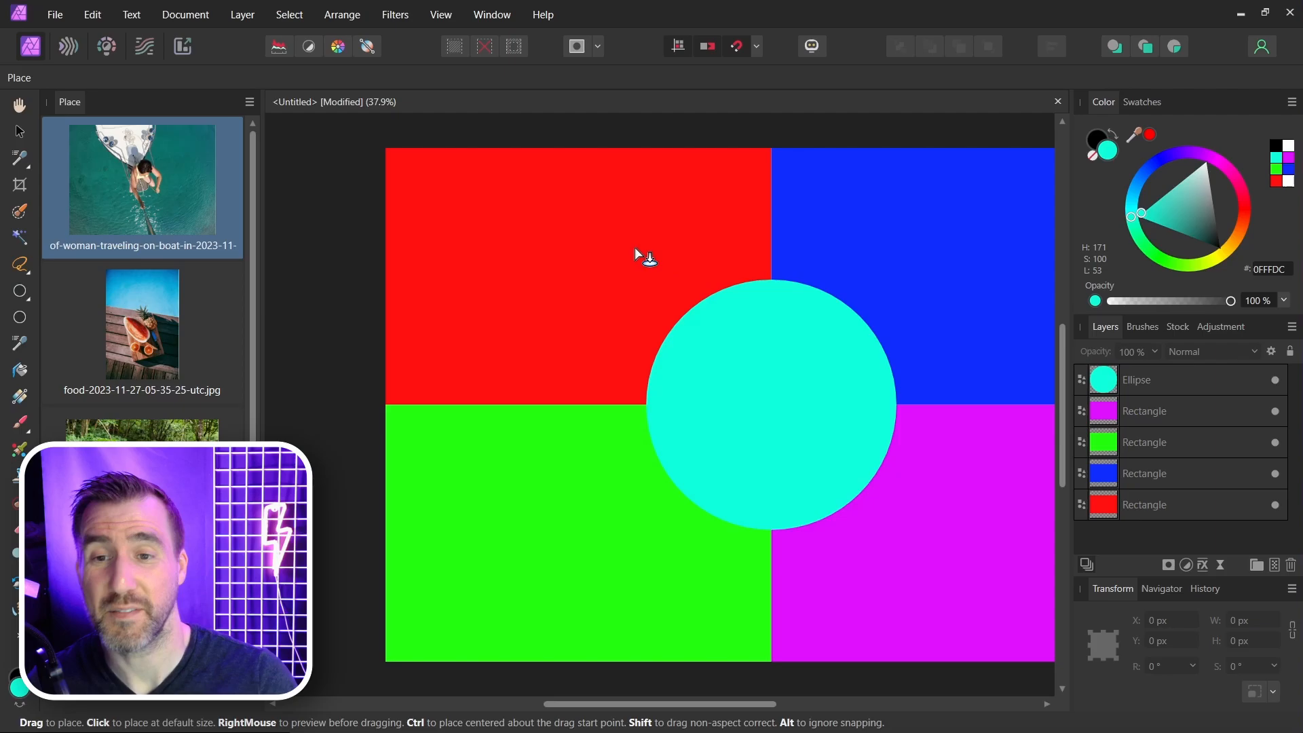
{"action": "mouse_move", "coordinate": [556, 258]}
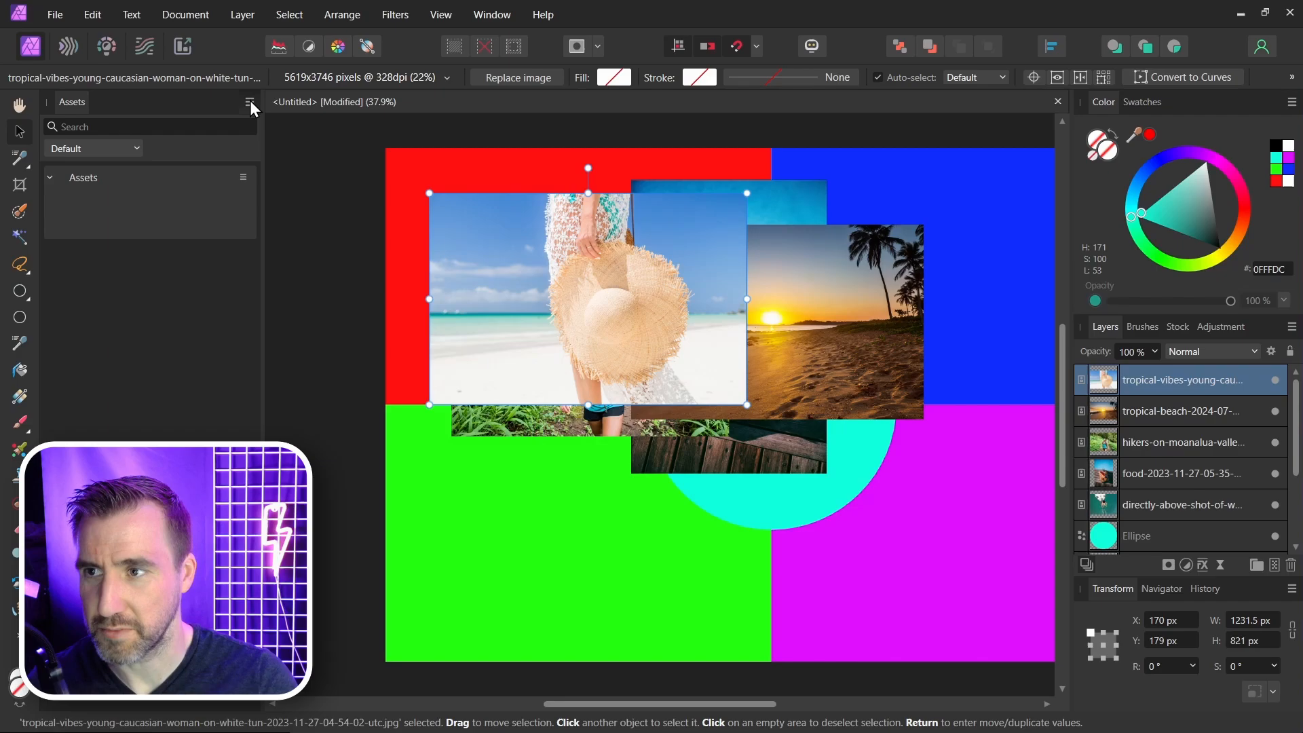
Float the Layers panel beside the canvas with the placed photos
{"action": "left_click", "coordinate": [250, 102]}
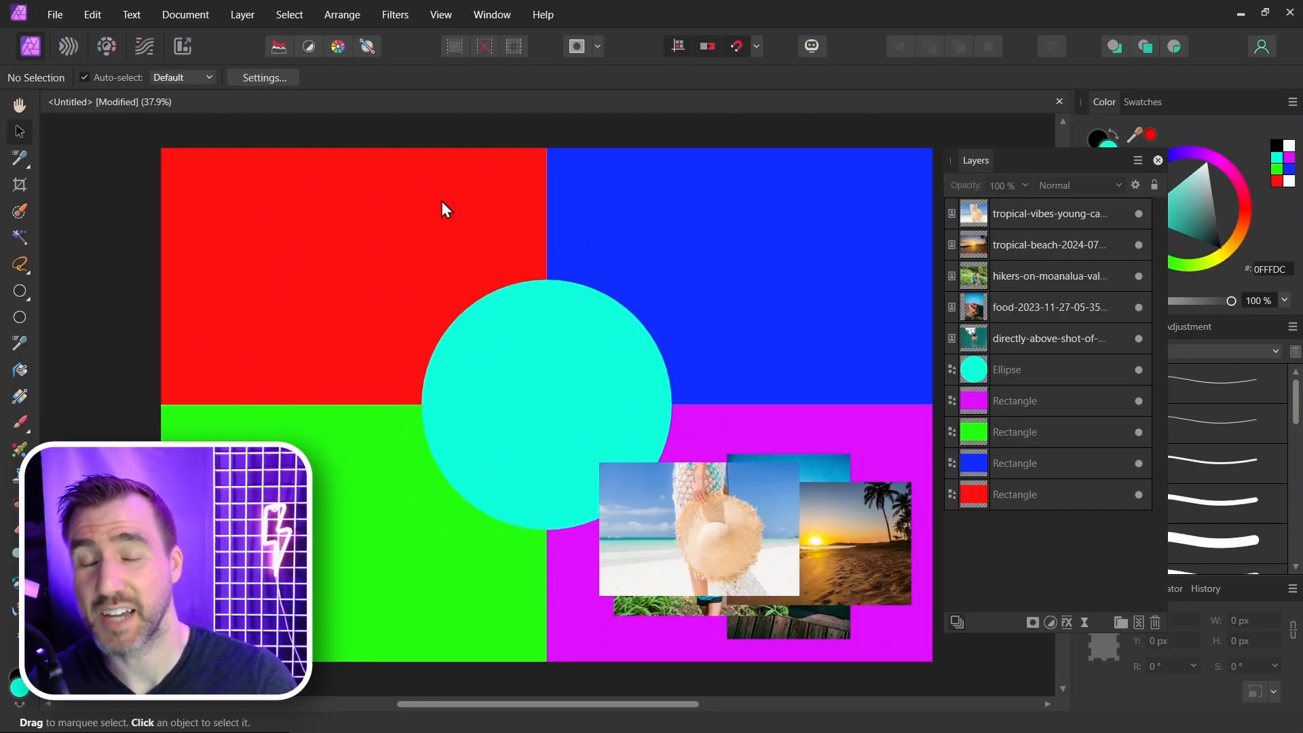
{"action": "mouse_move", "coordinate": [727, 318]}
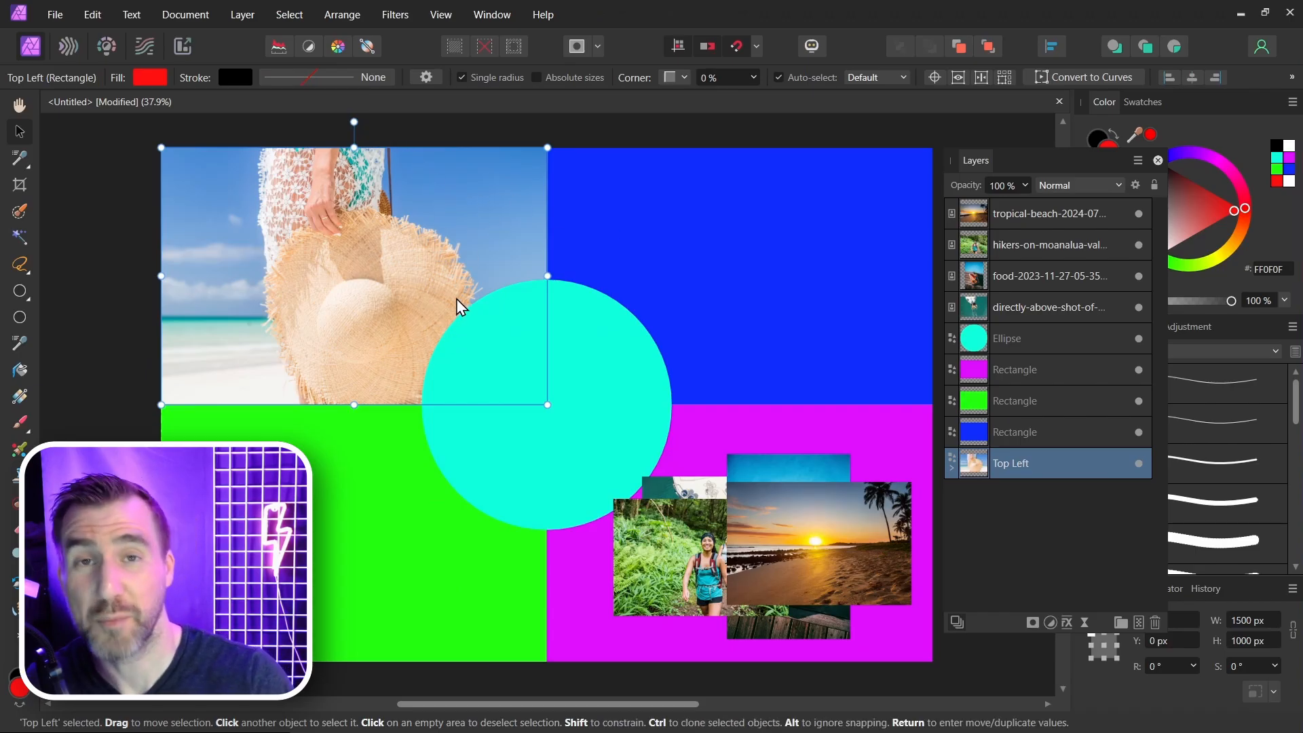
Clip the straw-hat beach photo into the red Top Left rectangle
{"action": "left_click", "coordinate": [686, 548]}
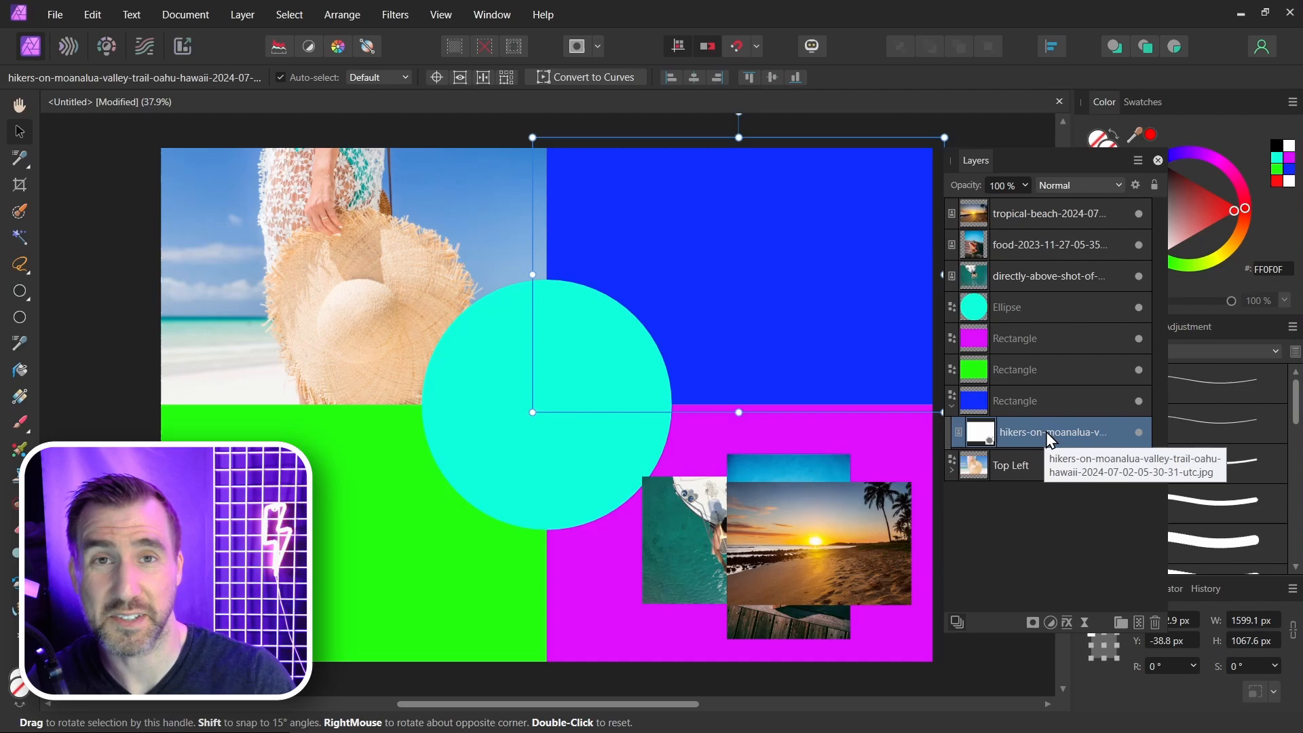
{"action": "mouse_move", "coordinate": [964, 422]}
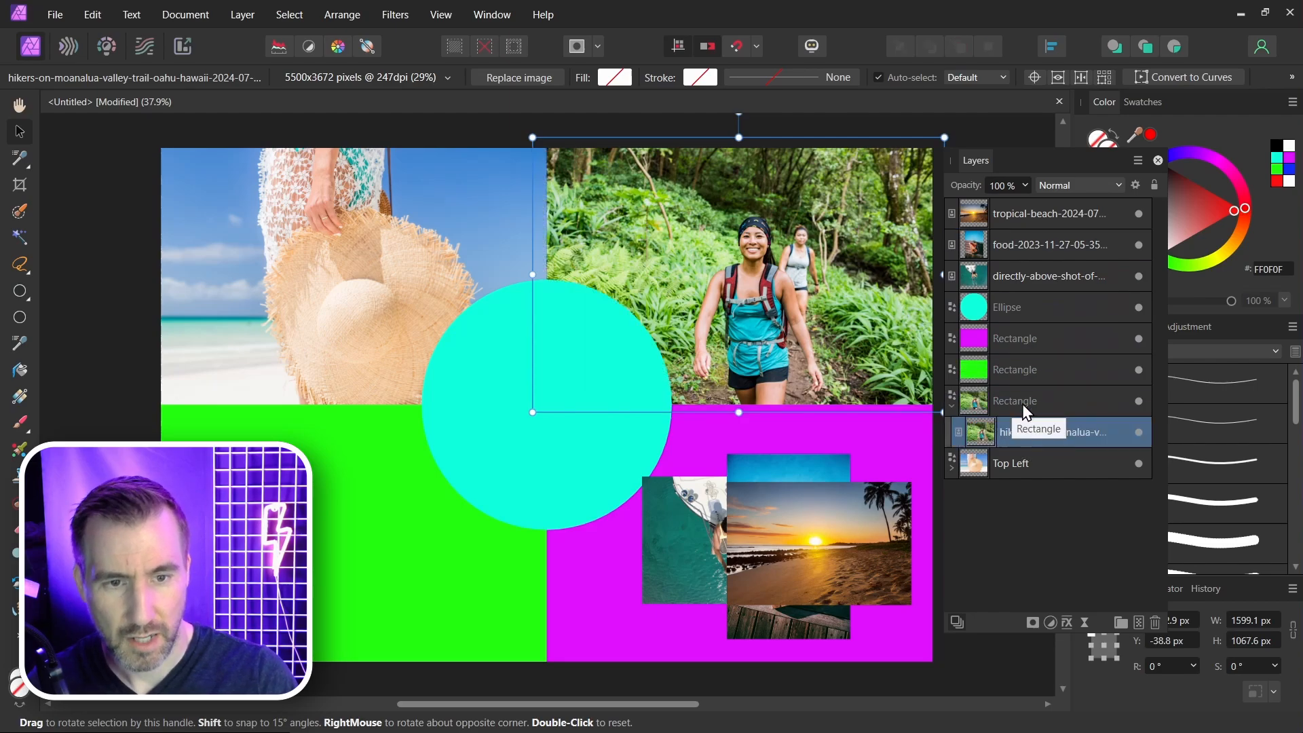
Rename the top-right rectangle layer Top Right and collapse its group
{"action": "double_click", "coordinate": [1016, 401]}
{"action": "type", "text": "Top Right"}
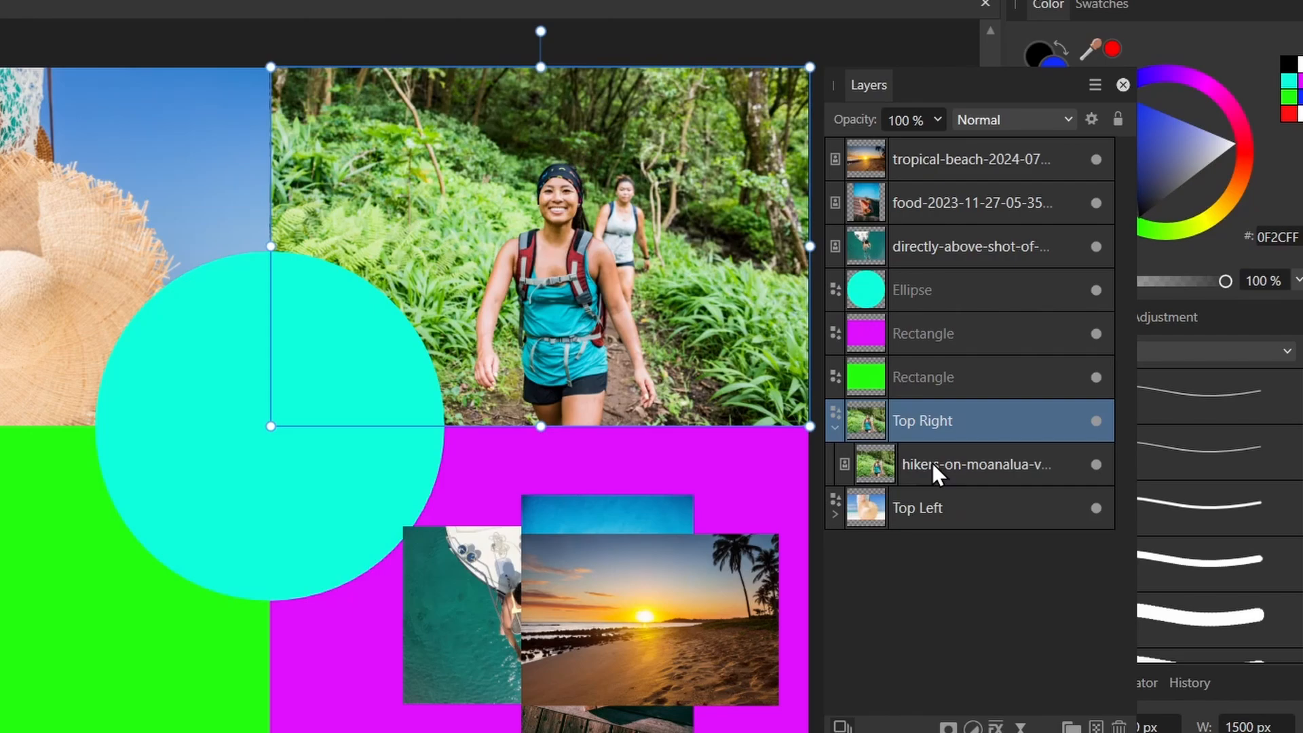
{"action": "left_click", "coordinate": [976, 465]}
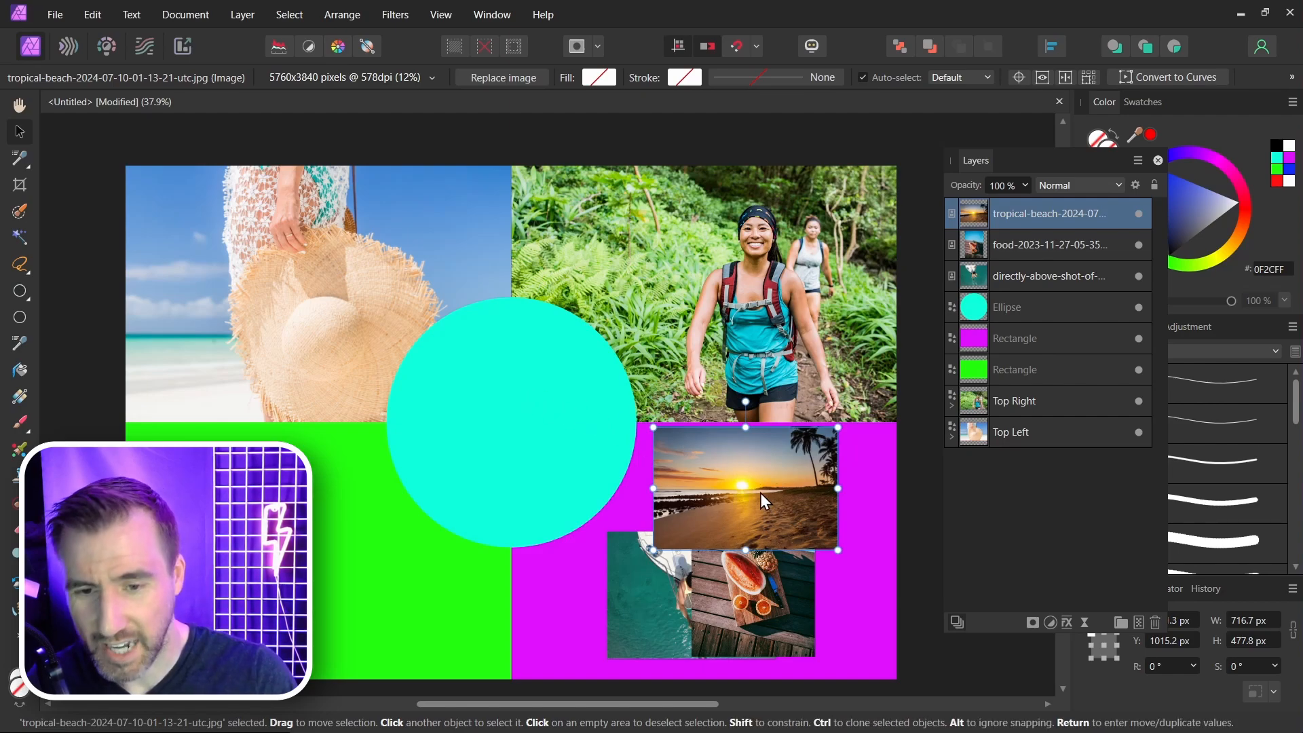
{"action": "mouse_move", "coordinate": [701, 455]}
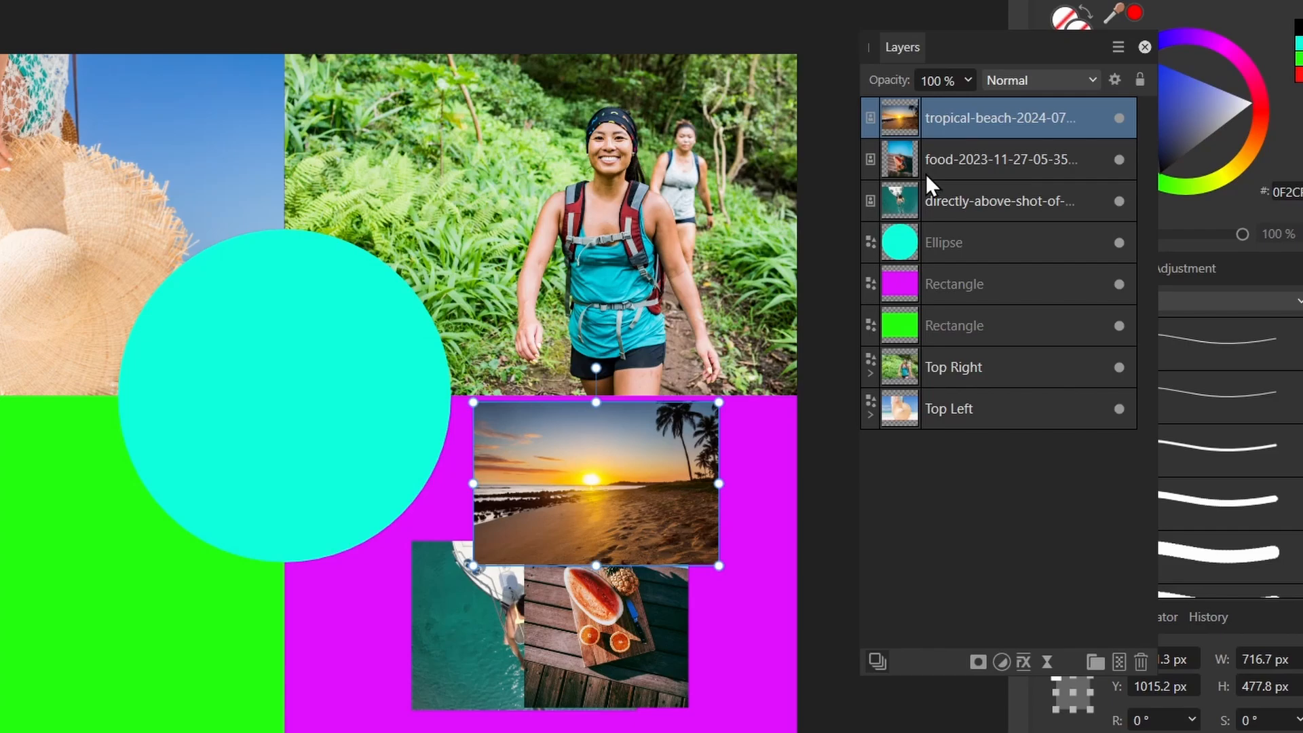
Clip the sunset beach photo into the central circle, then select the food photo
{"action": "left_click", "coordinate": [998, 201]}
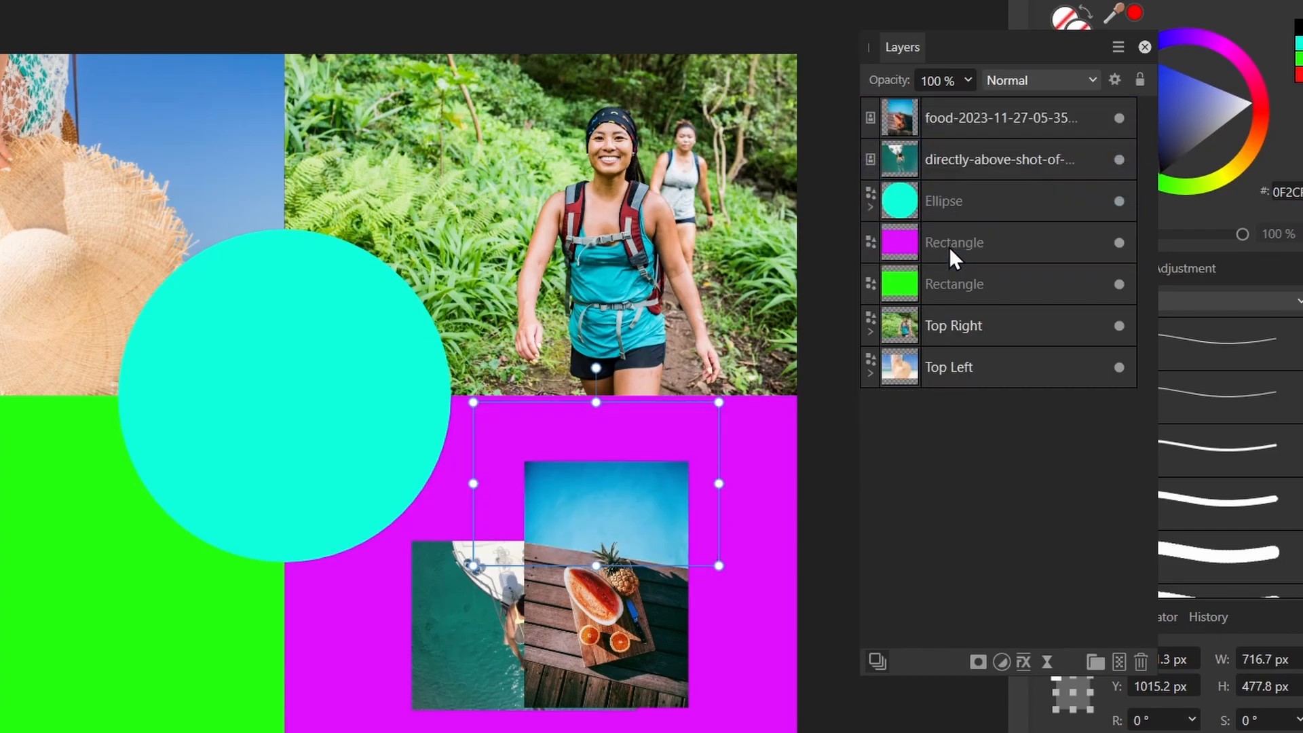
{"action": "mouse_move", "coordinate": [603, 482]}
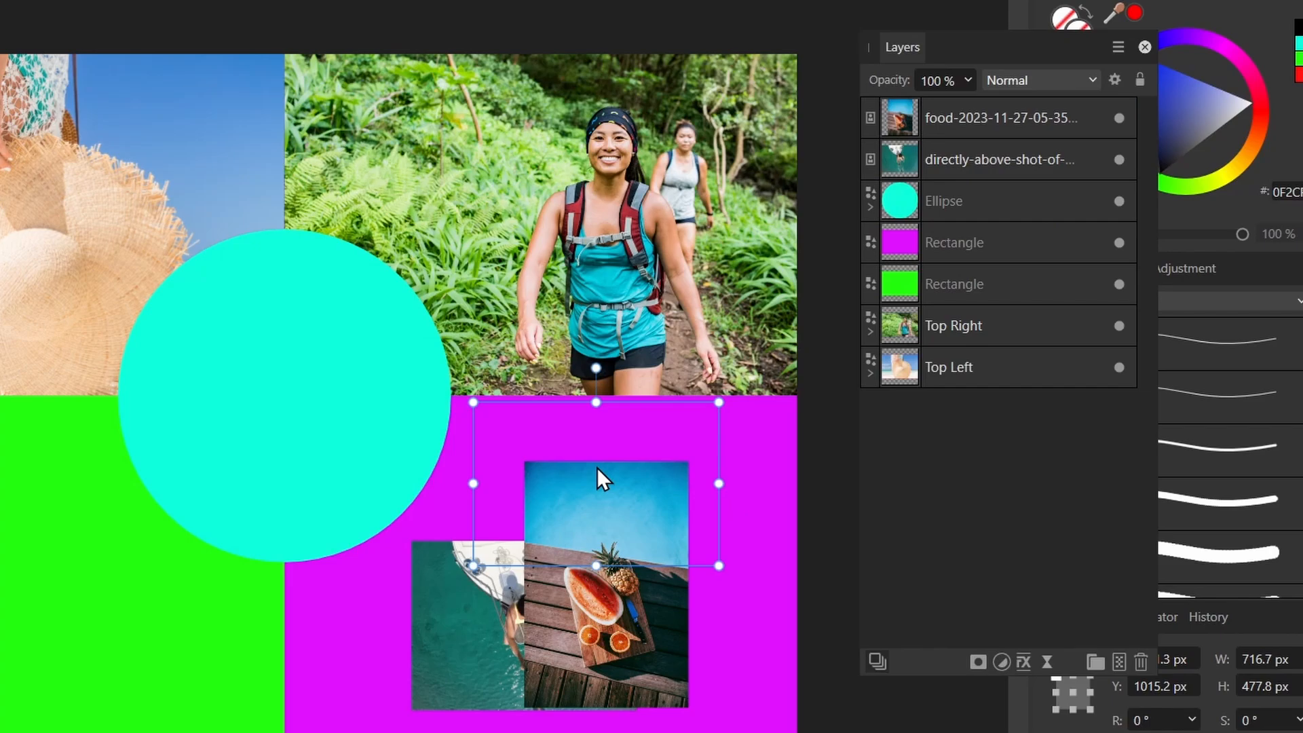
{"action": "mouse_move", "coordinate": [364, 347]}
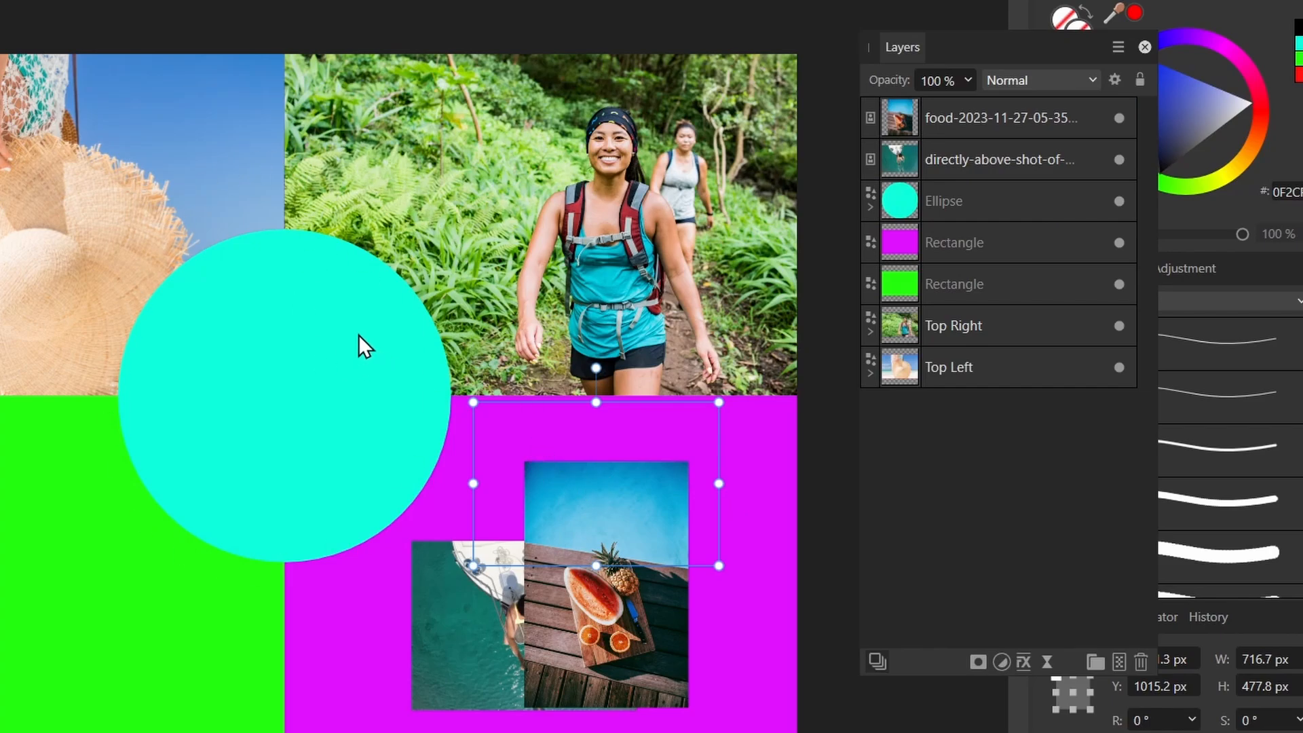
{"action": "mouse_move", "coordinate": [877, 214]}
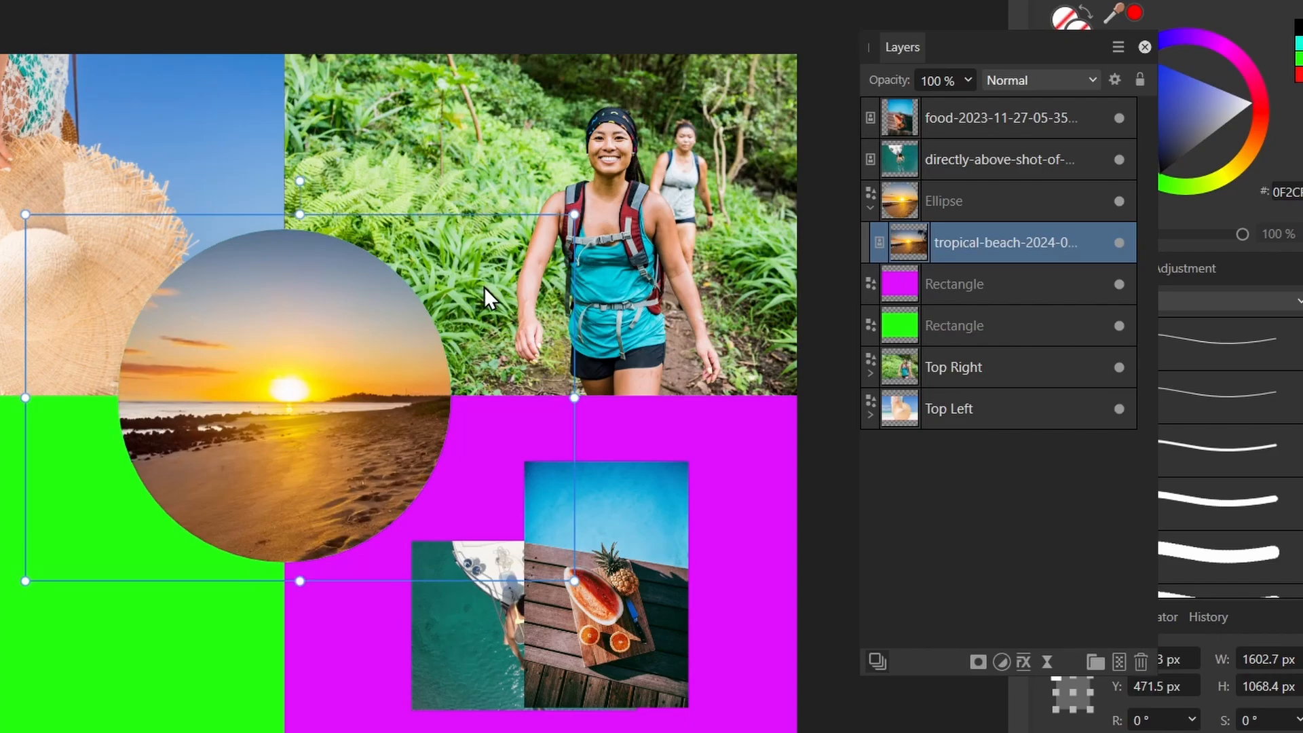
{"action": "left_click", "coordinate": [956, 283]}
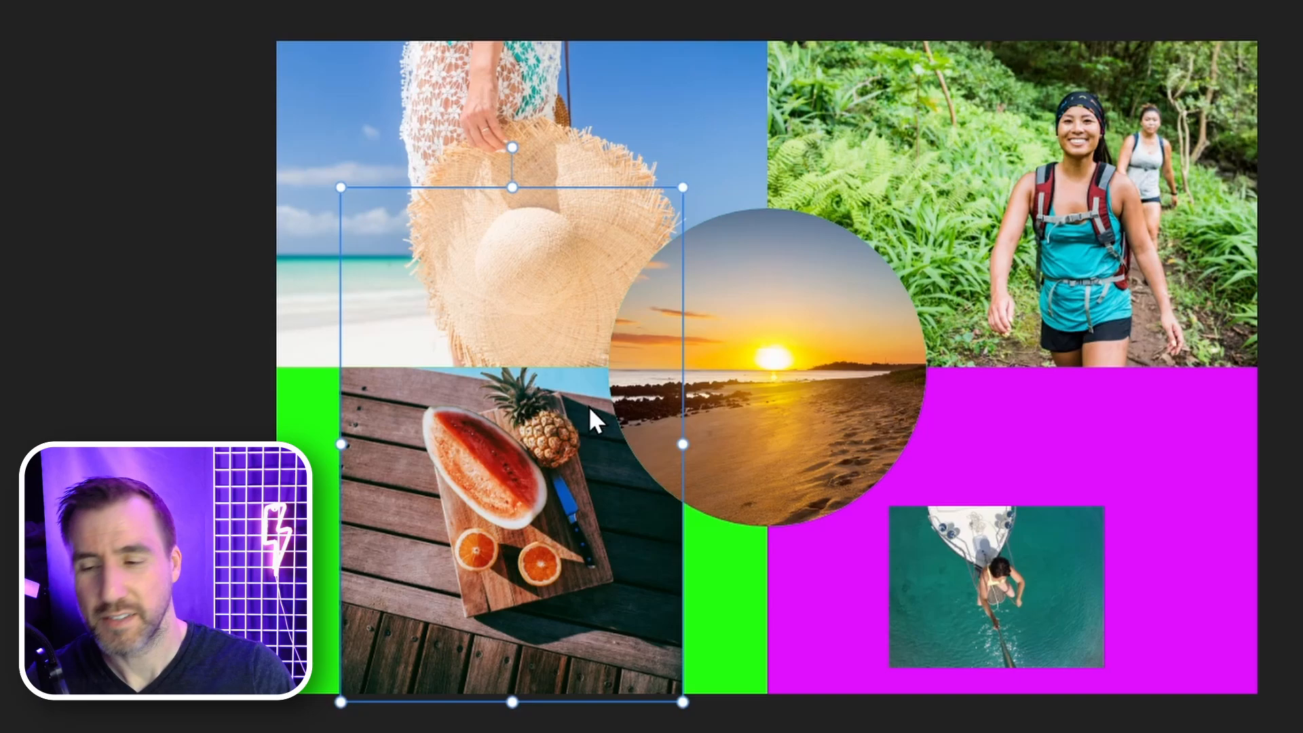
{"action": "mouse_move", "coordinate": [516, 540]}
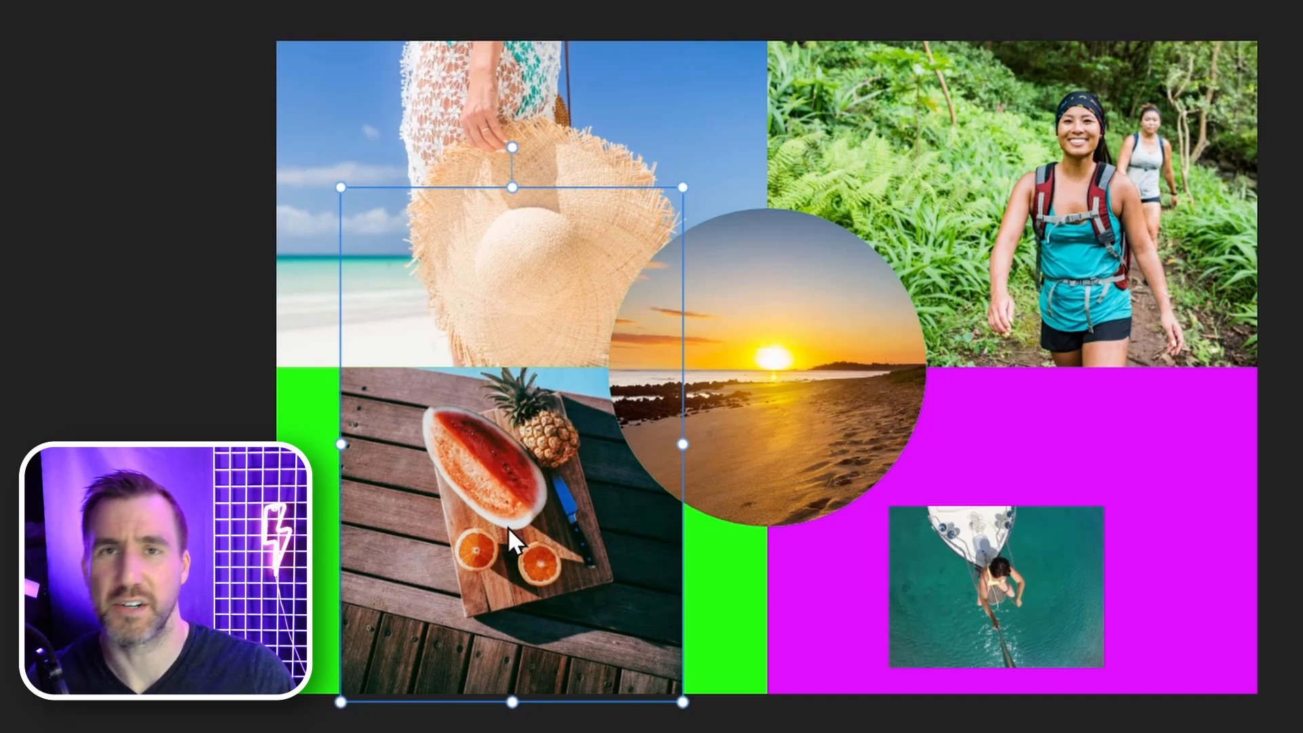
{"action": "mouse_move", "coordinate": [535, 235]}
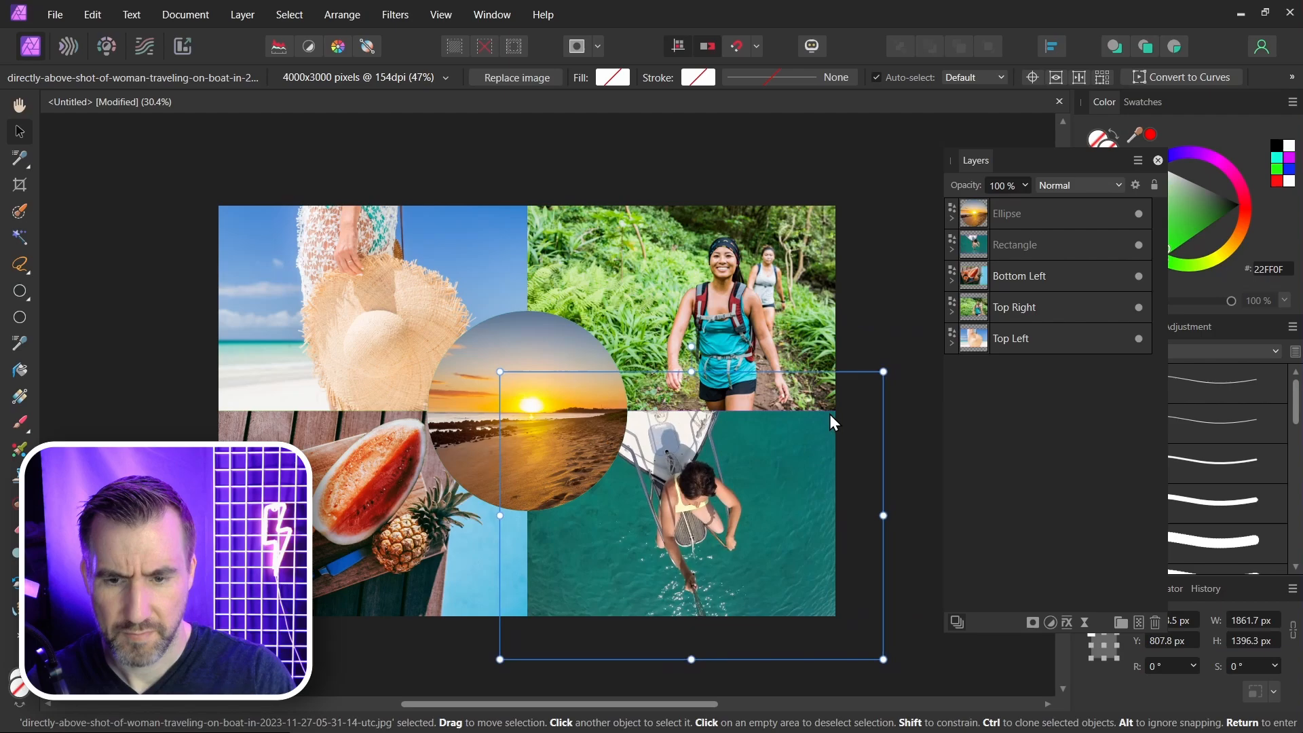
Place the boat photo into the magenta bottom-right quarter
{"action": "left_click", "coordinate": [540, 207]}
{"action": "type", "text": "Bottom Right"}
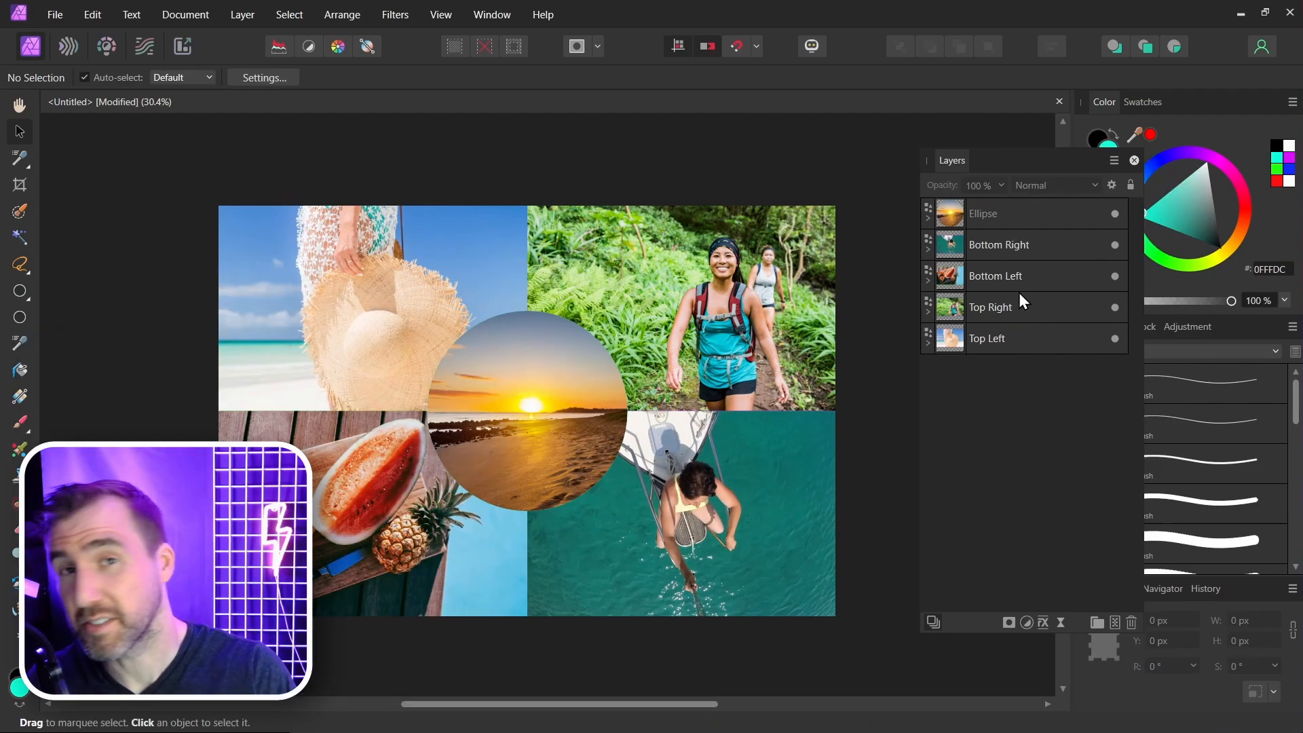
Apply a white 22 px Outline layer effect to all five photo layers
{"action": "left_click", "coordinate": [983, 214]}
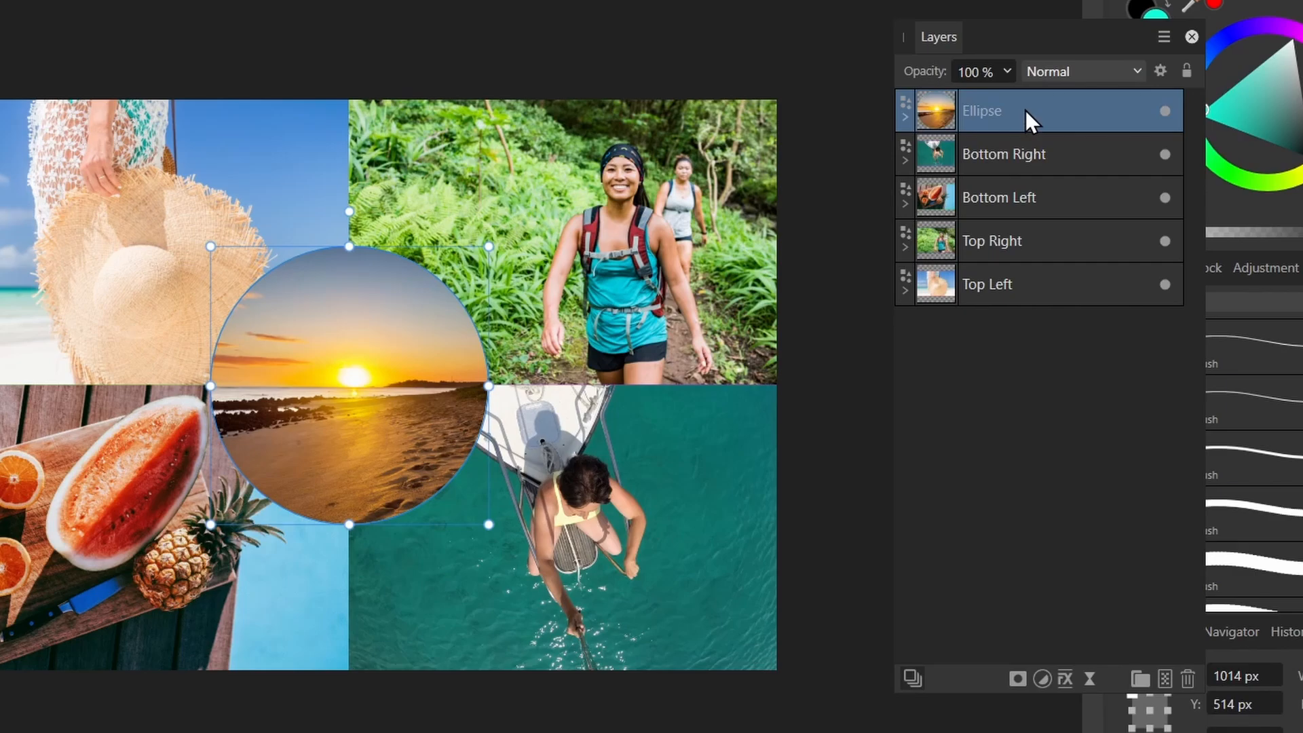
{"action": "left_click", "coordinate": [998, 283]}
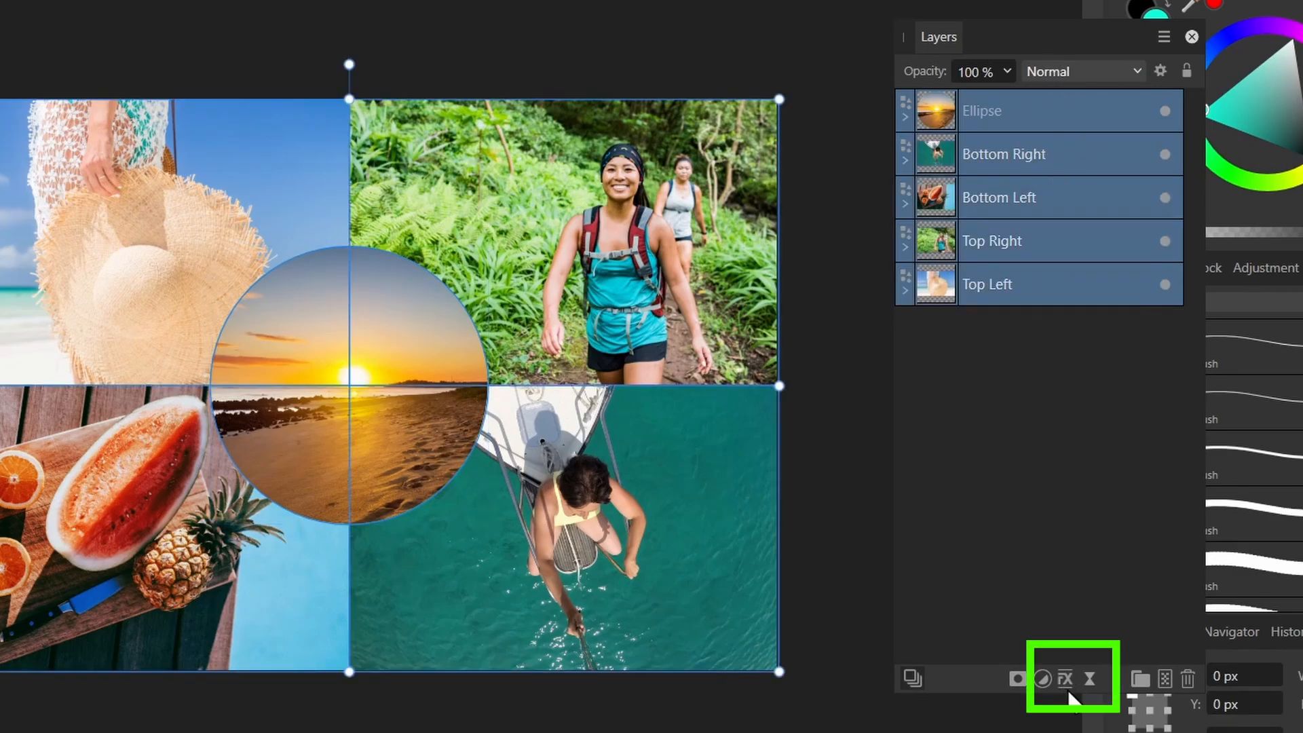
{"action": "mouse_move", "coordinate": [1064, 678]}
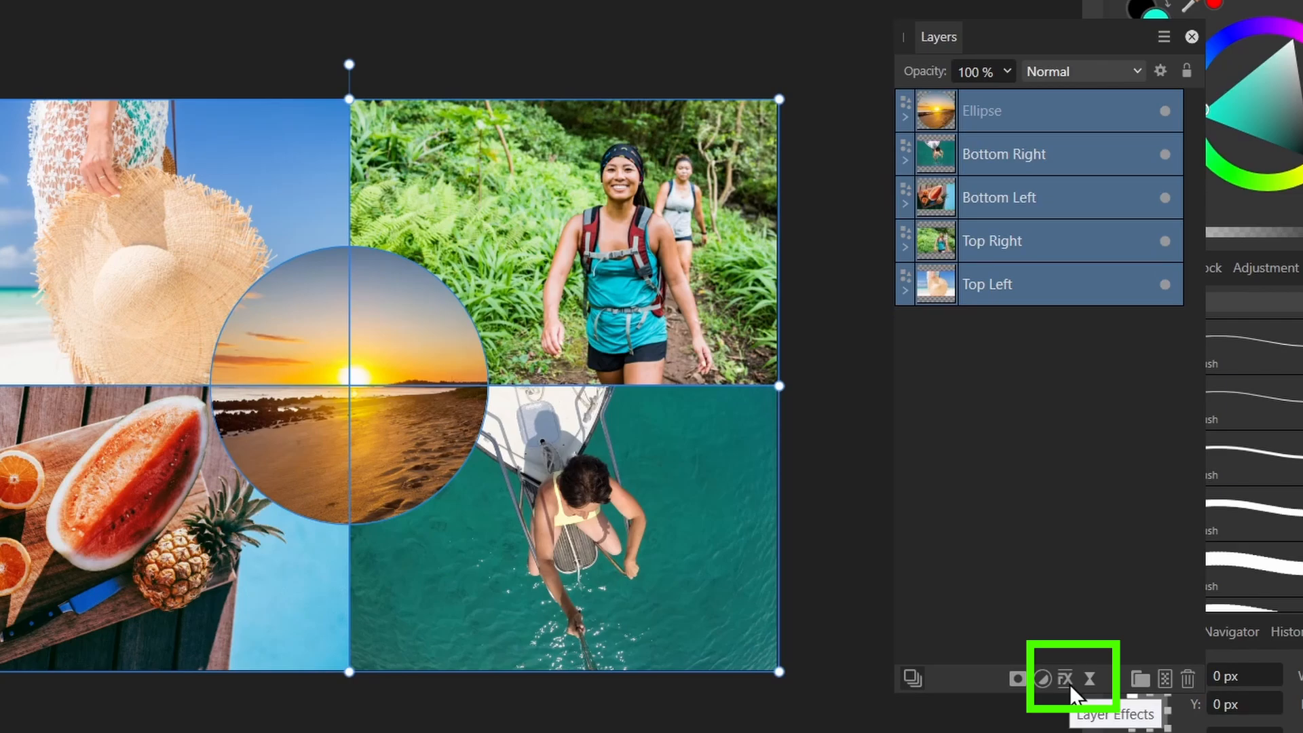
{"action": "left_click", "coordinate": [1063, 679]}
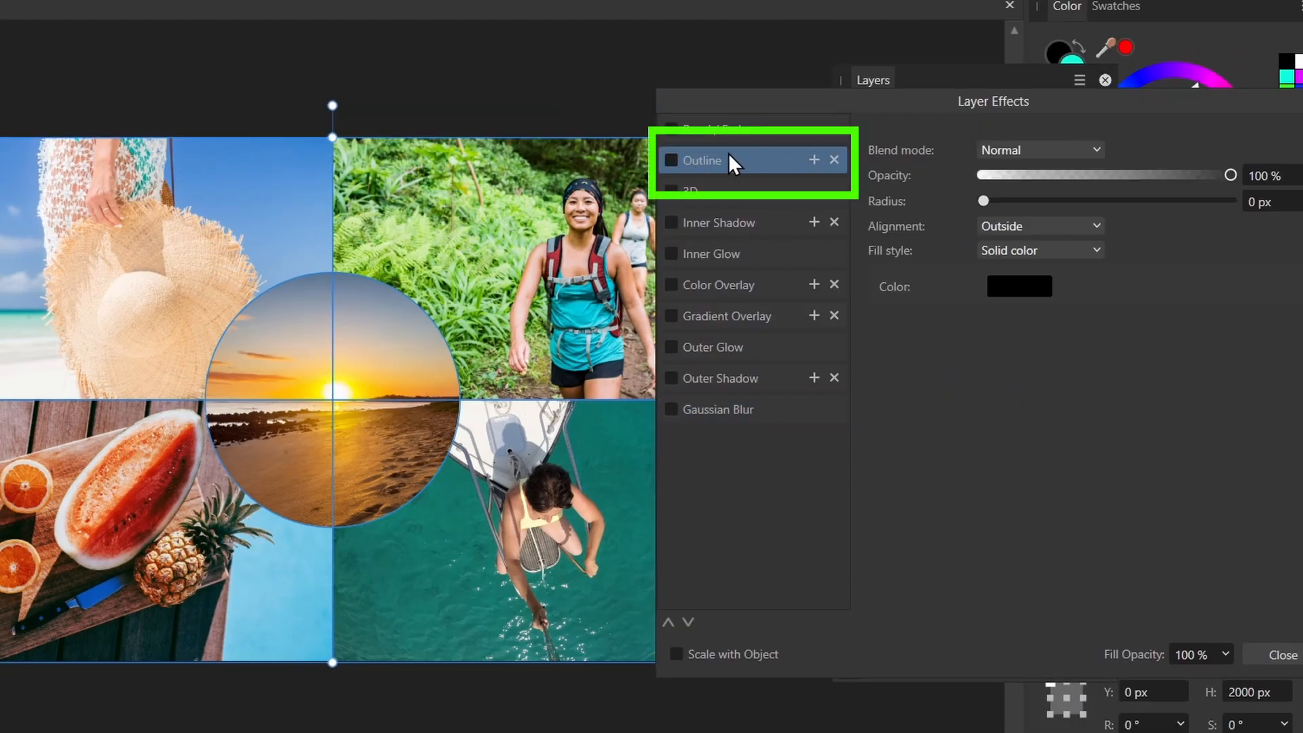
{"action": "left_click", "coordinate": [671, 160]}
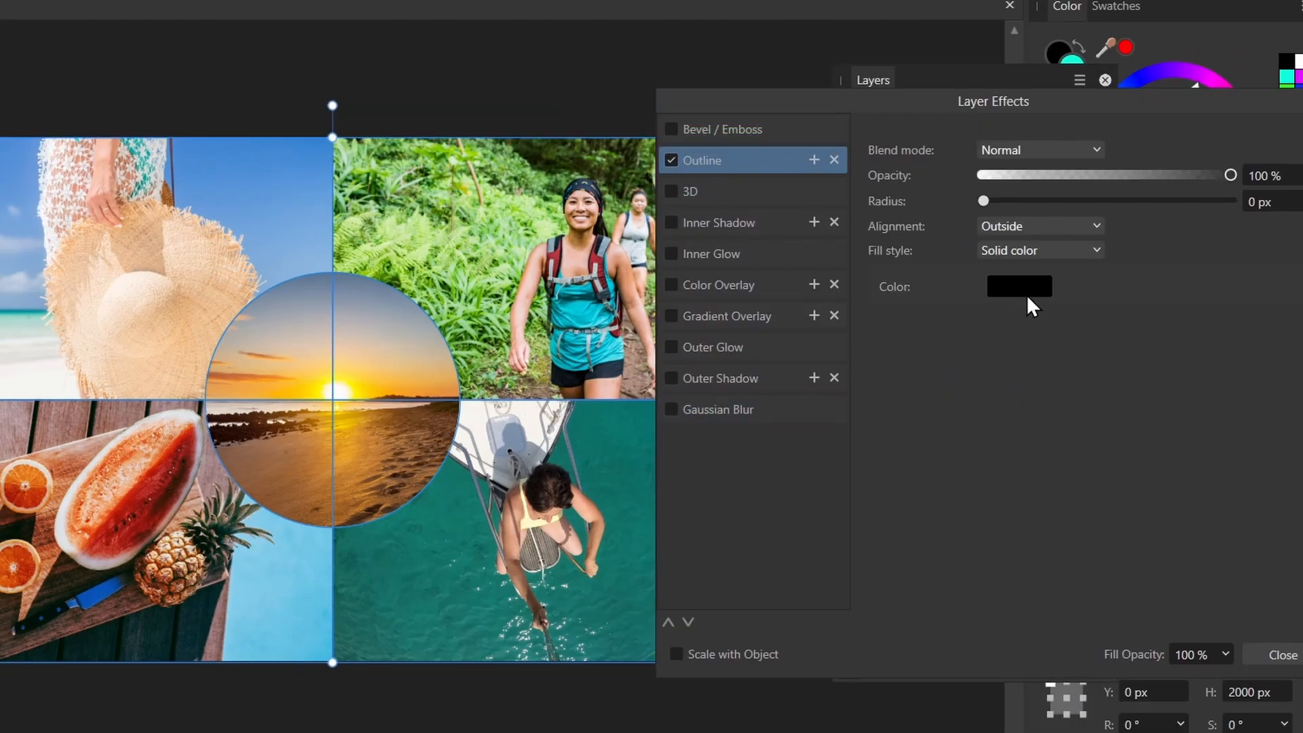
{"action": "left_click", "coordinate": [1019, 286]}
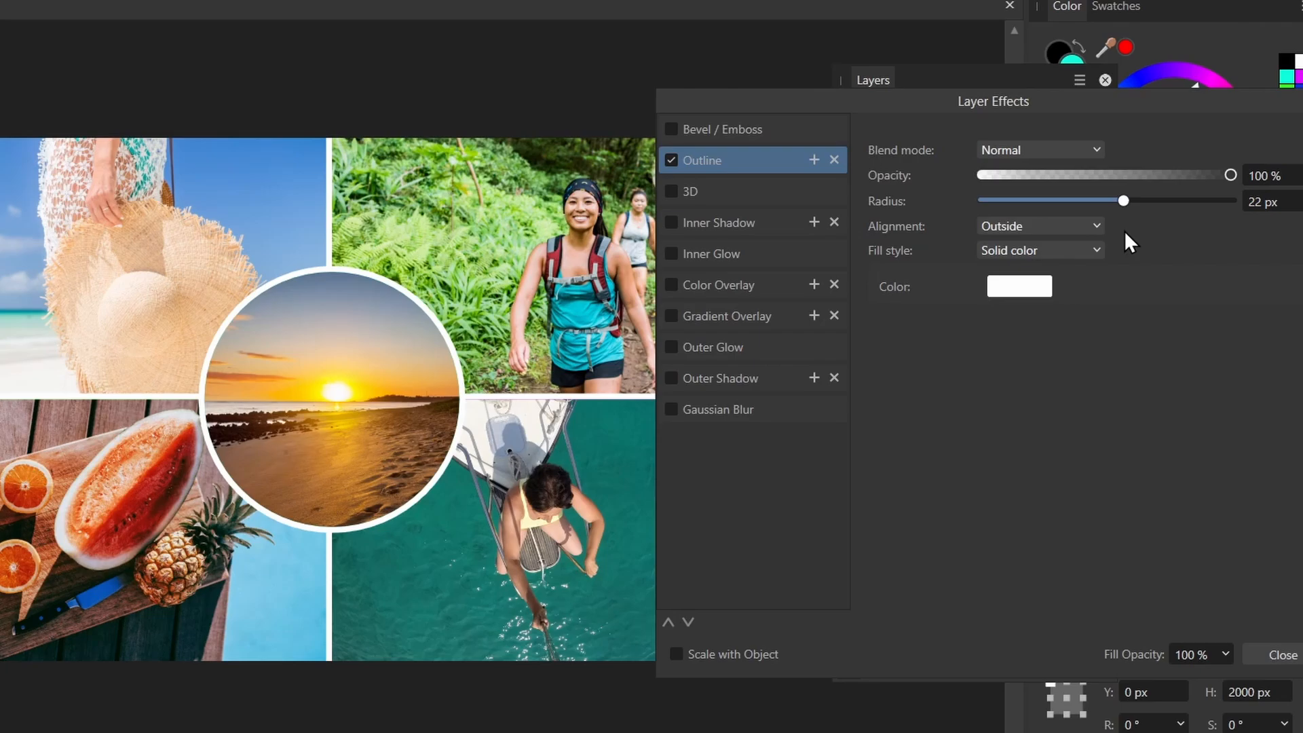
{"action": "left_click", "coordinate": [1287, 655]}
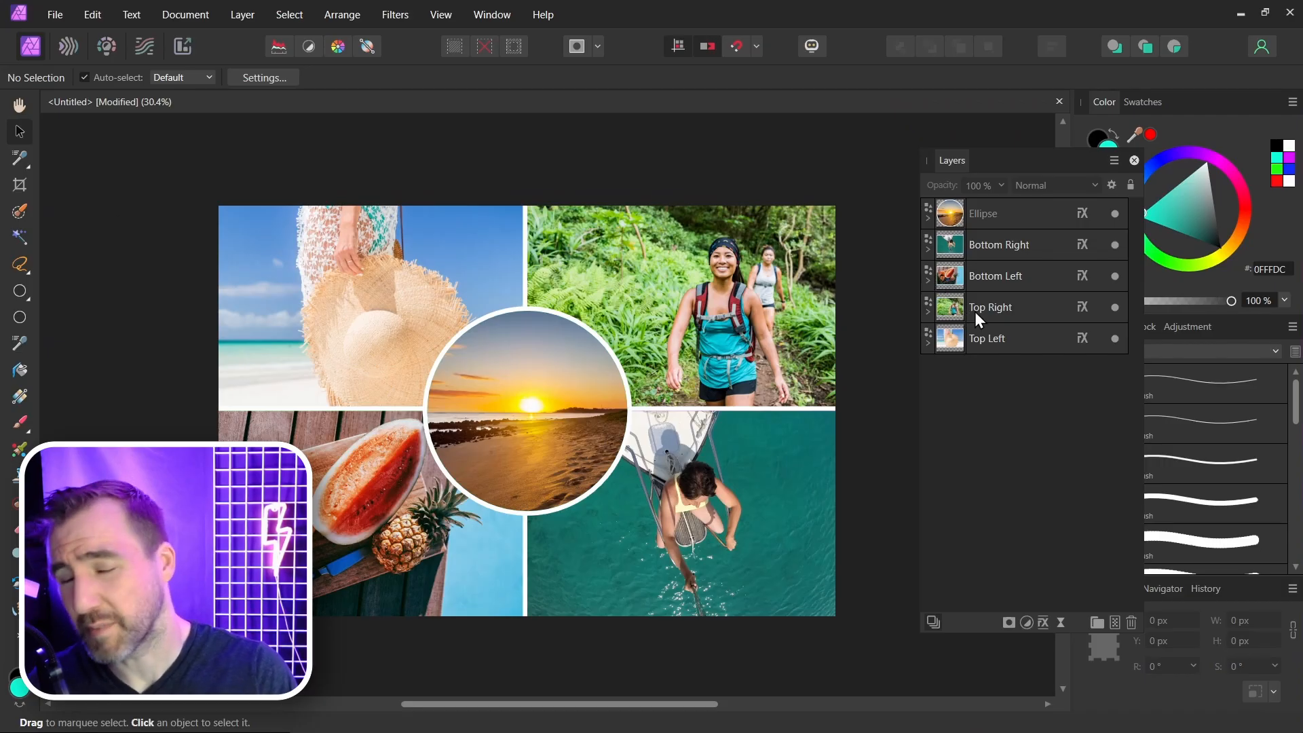
{"action": "mouse_move", "coordinate": [899, 232]}
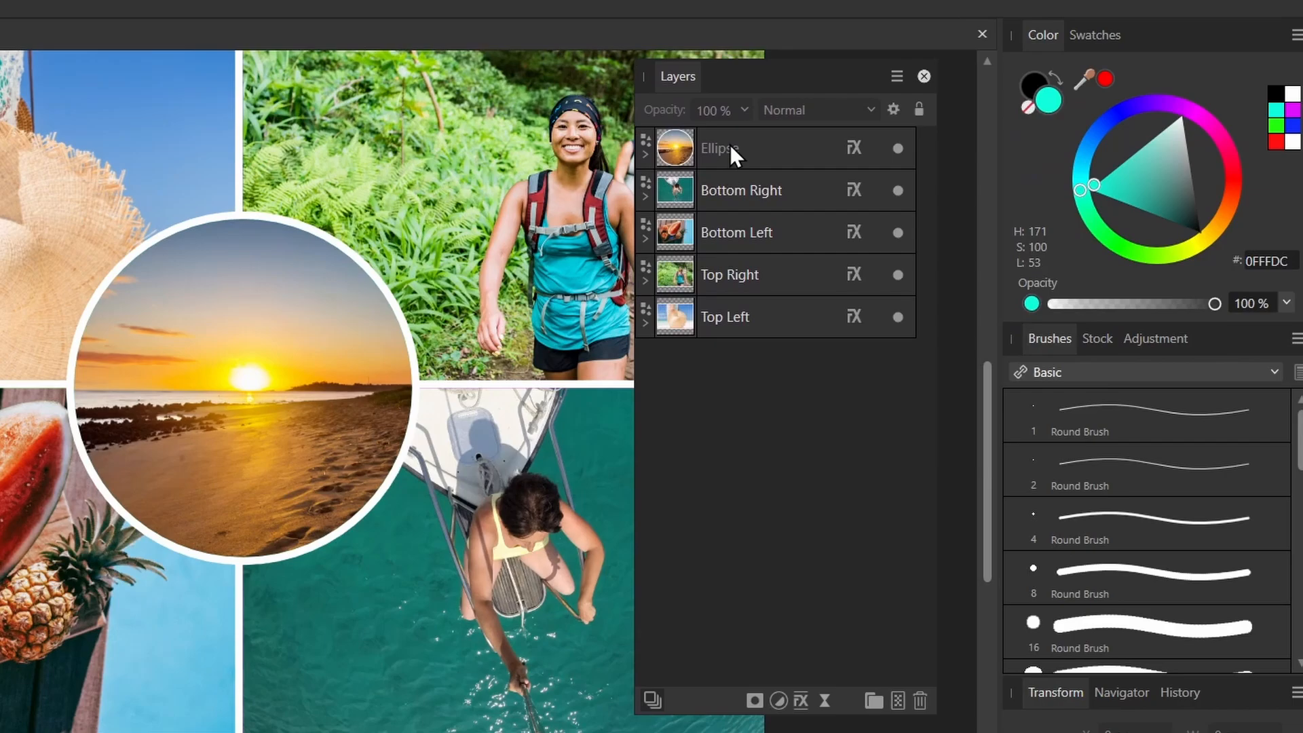
{"action": "left_click", "coordinate": [720, 148]}
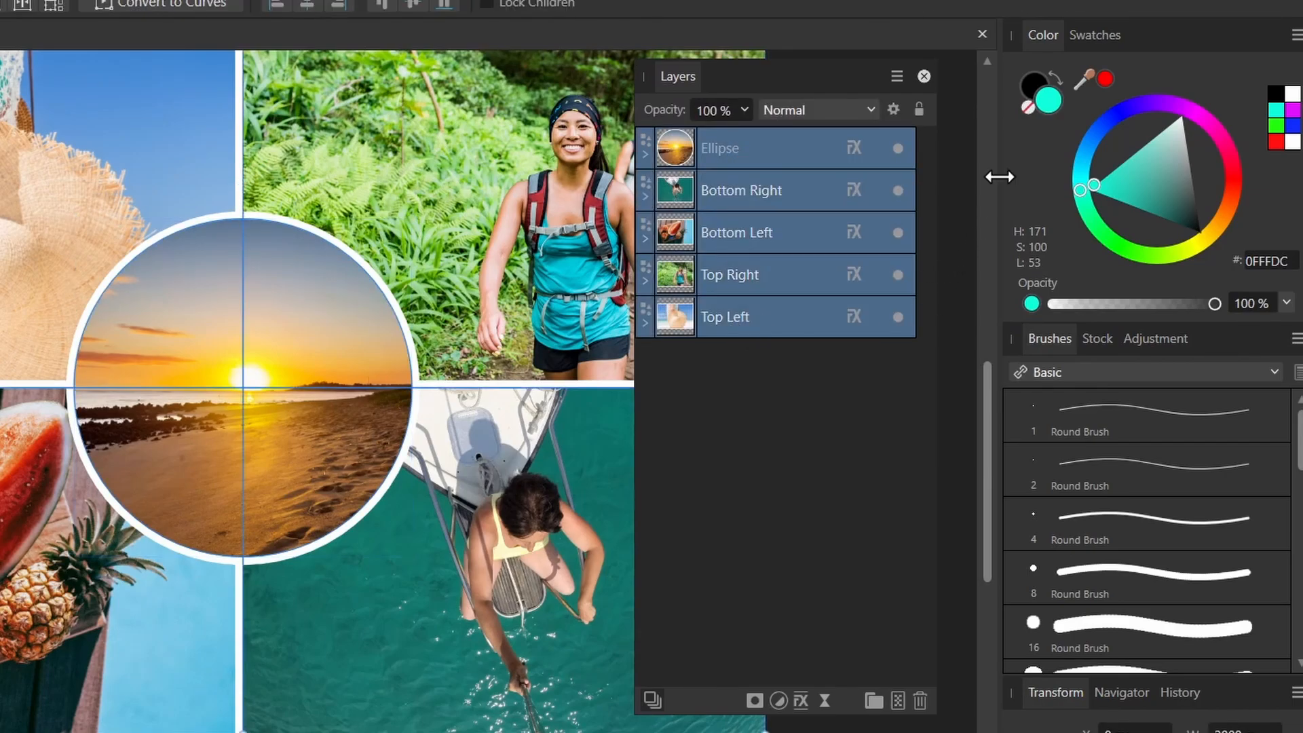
{"action": "mouse_move", "coordinate": [1034, 108]}
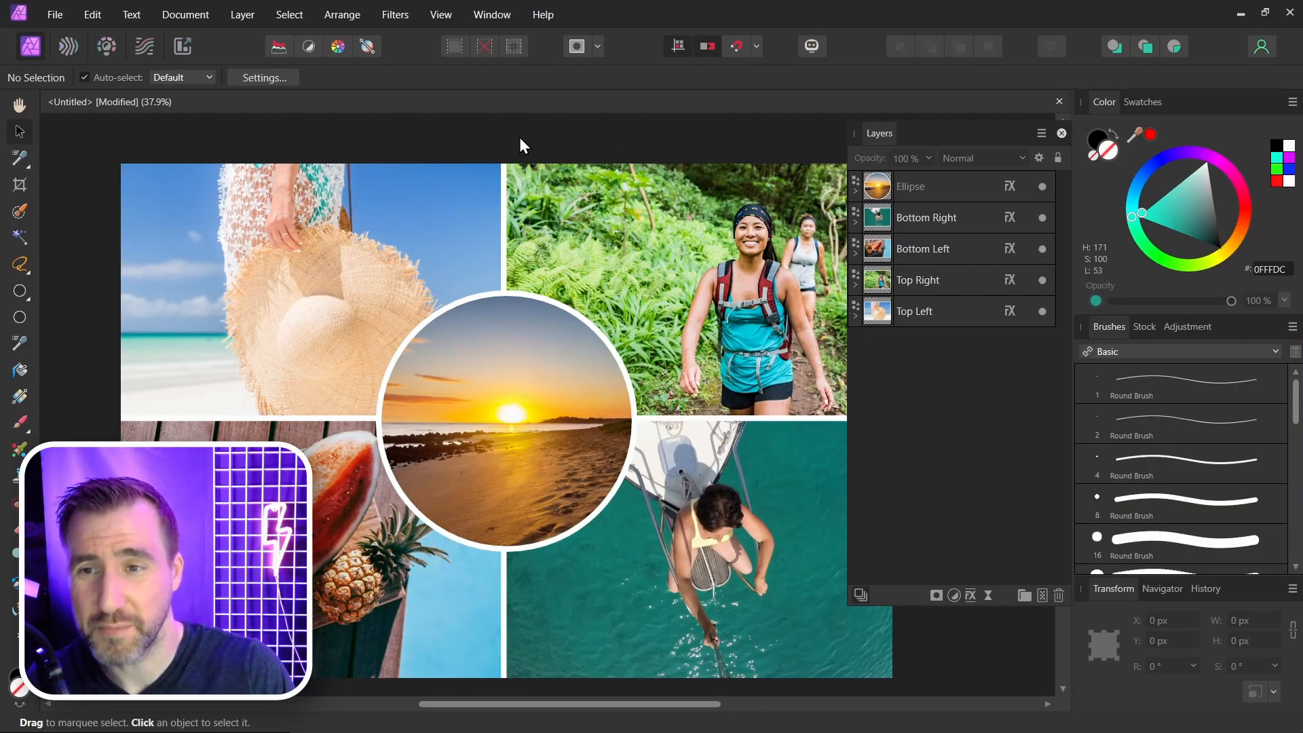
{"action": "mouse_move", "coordinate": [511, 150]}
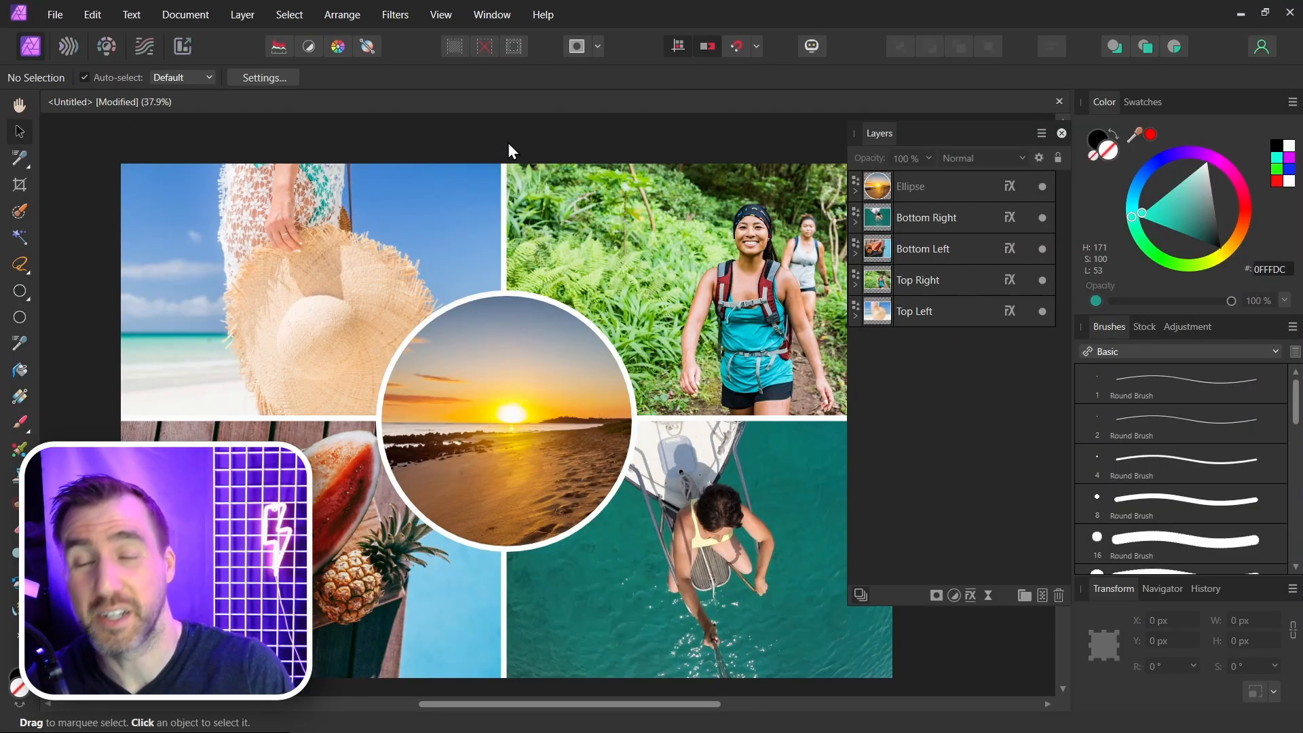